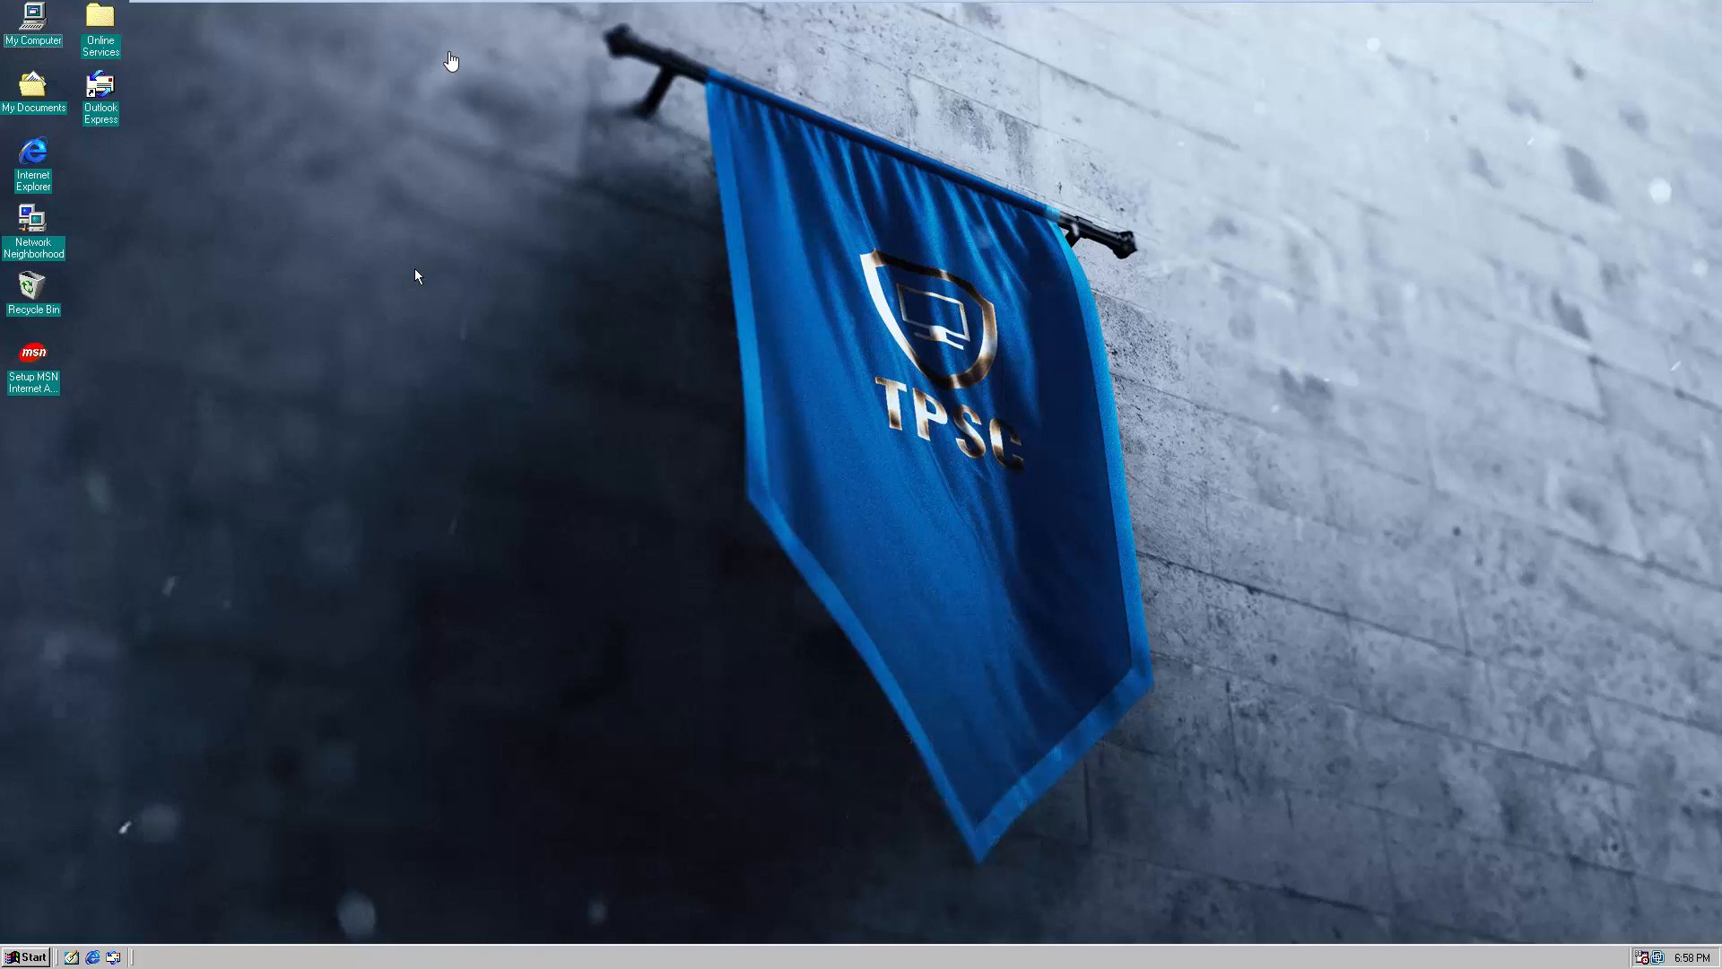
mouse_move(12, 93)
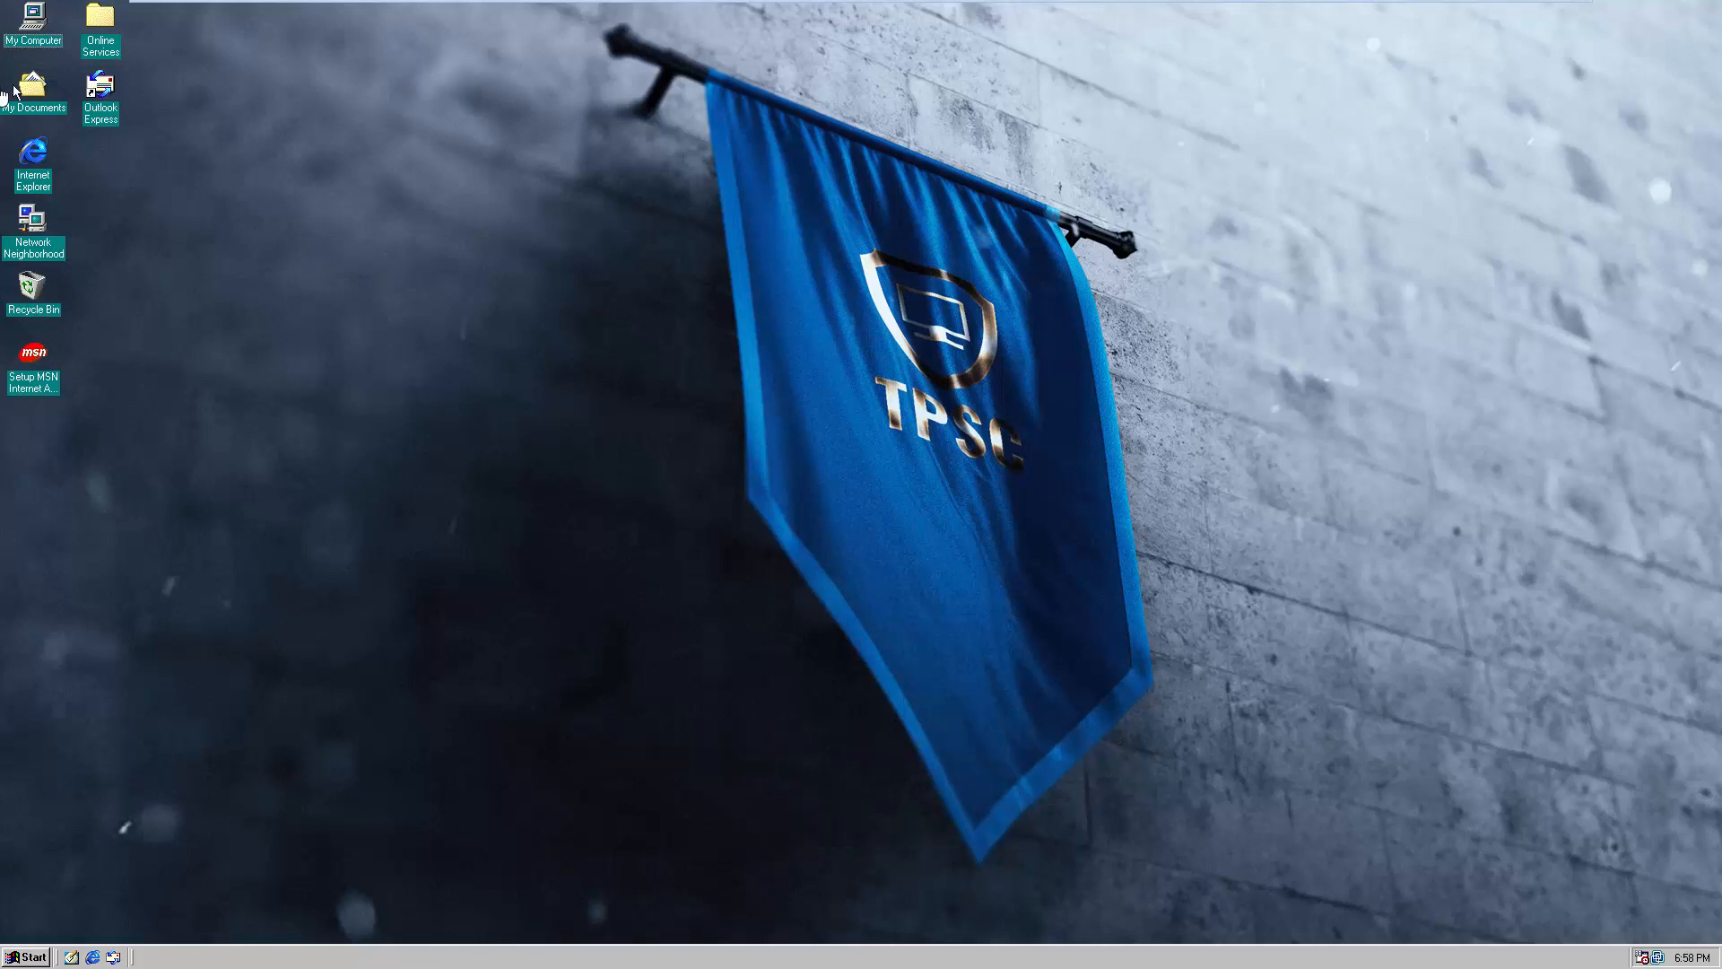
Run Smash.exe from the My Documents folder and close the folder afterwards.
double_click(32, 84)
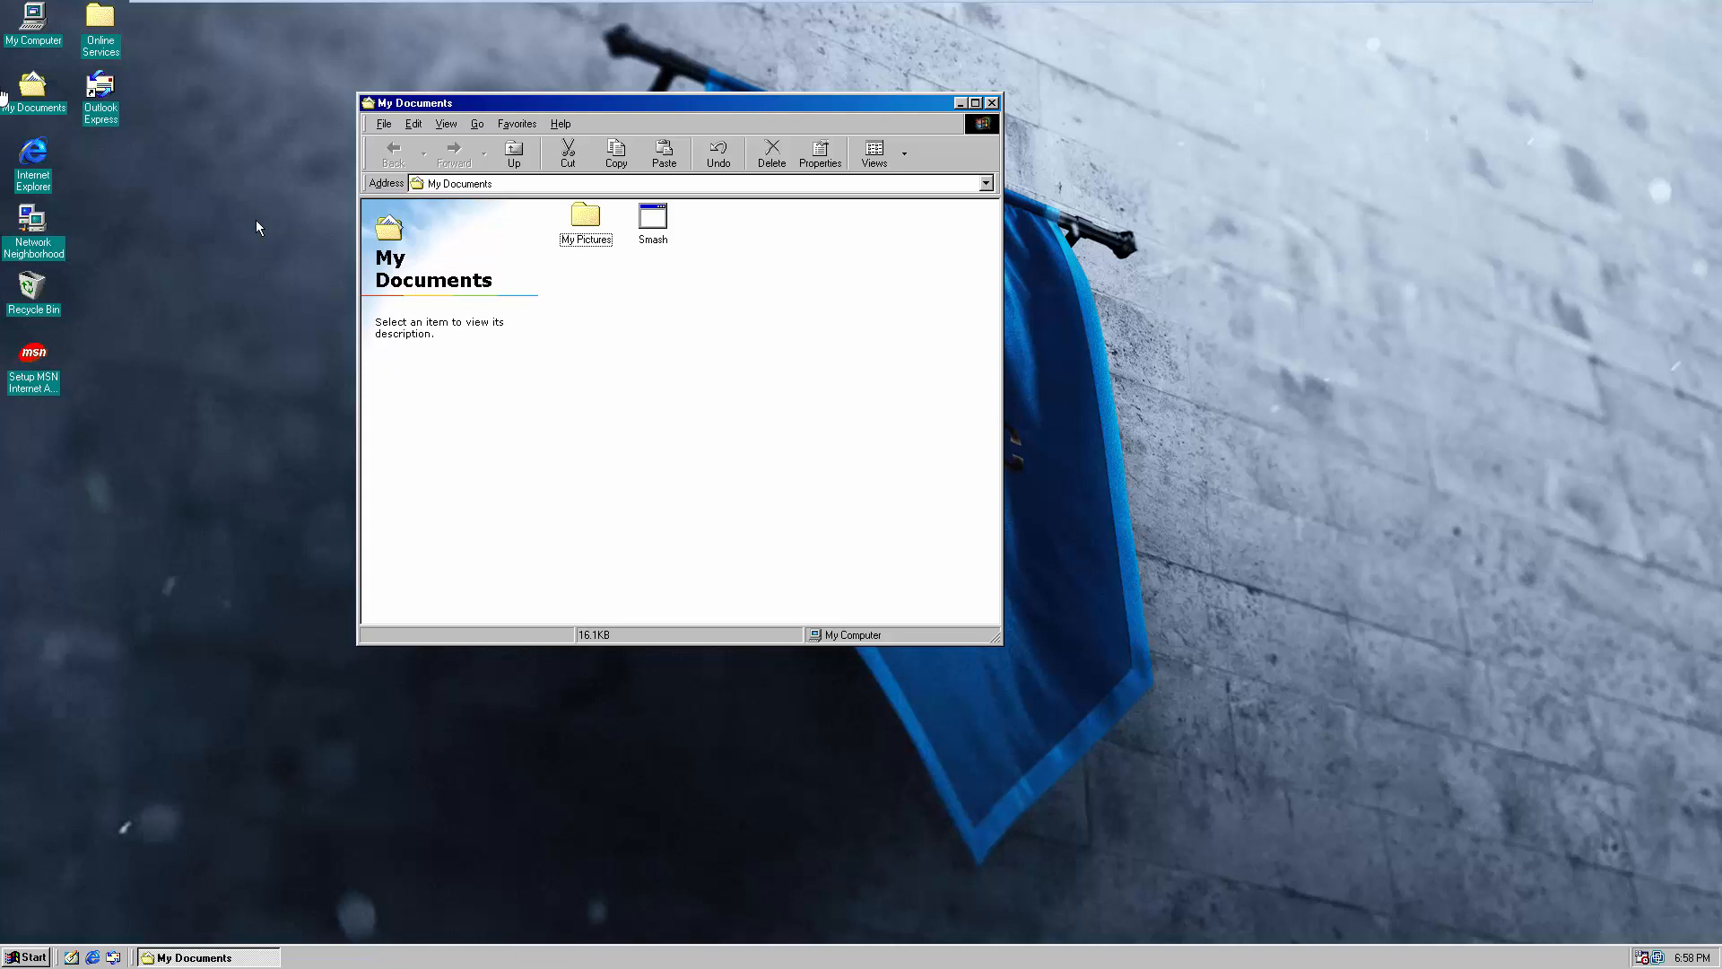
click(653, 215)
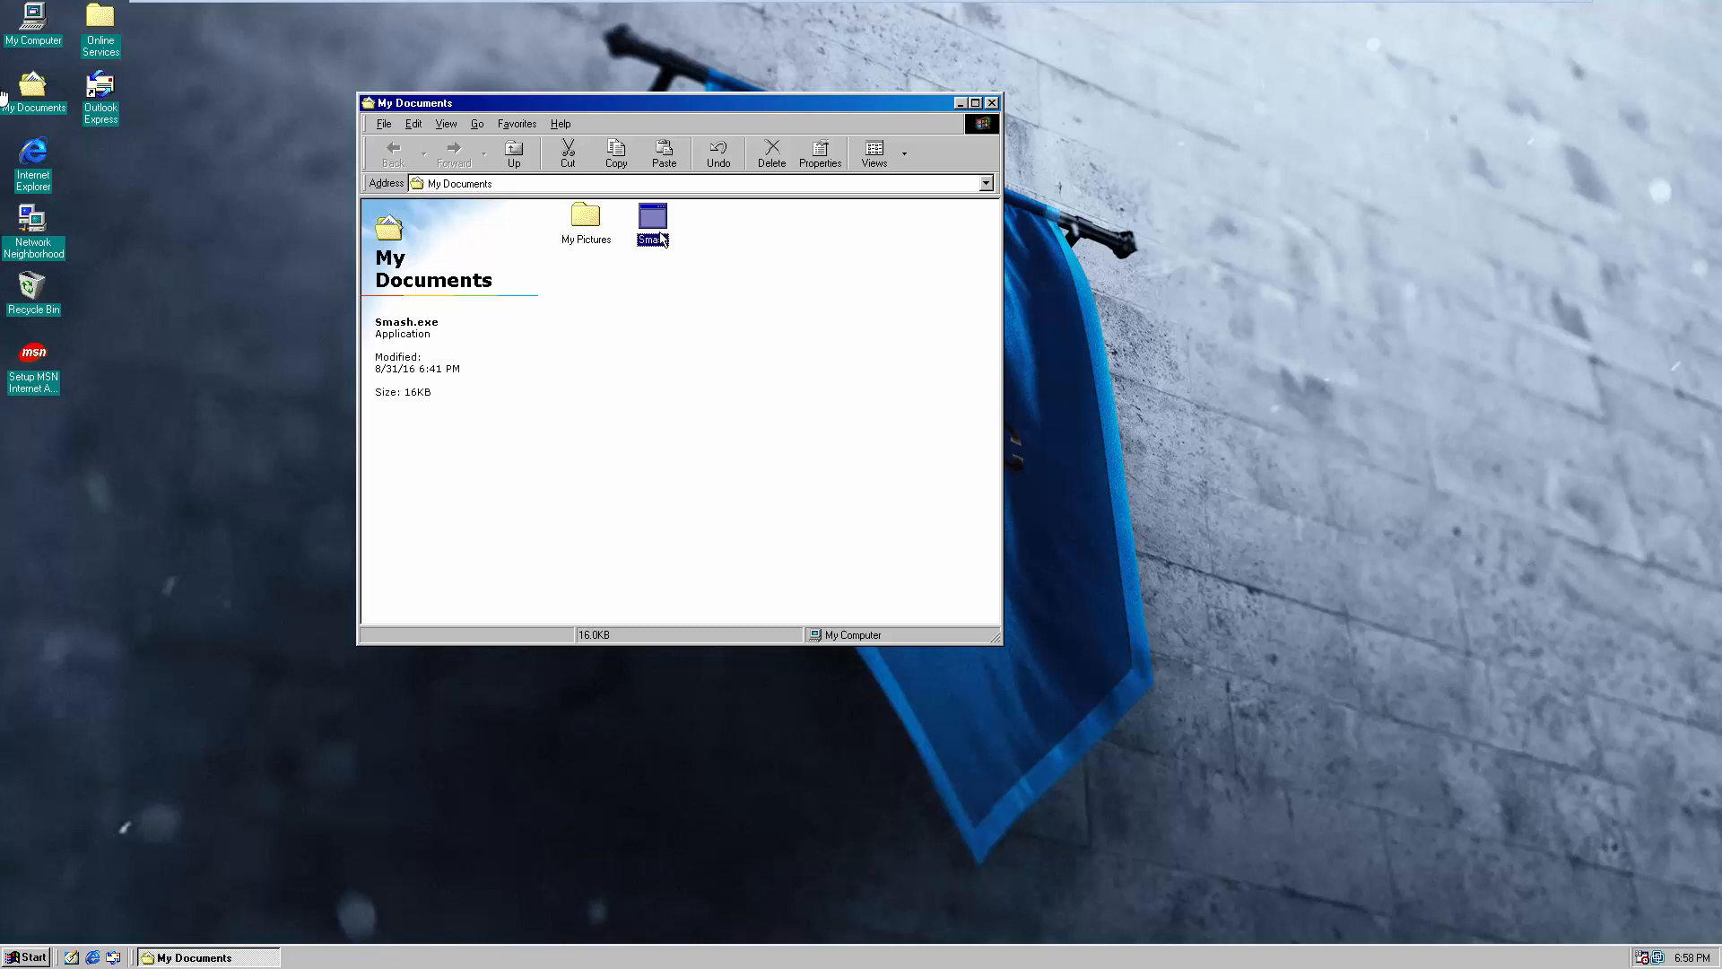
mouse_move(897, 300)
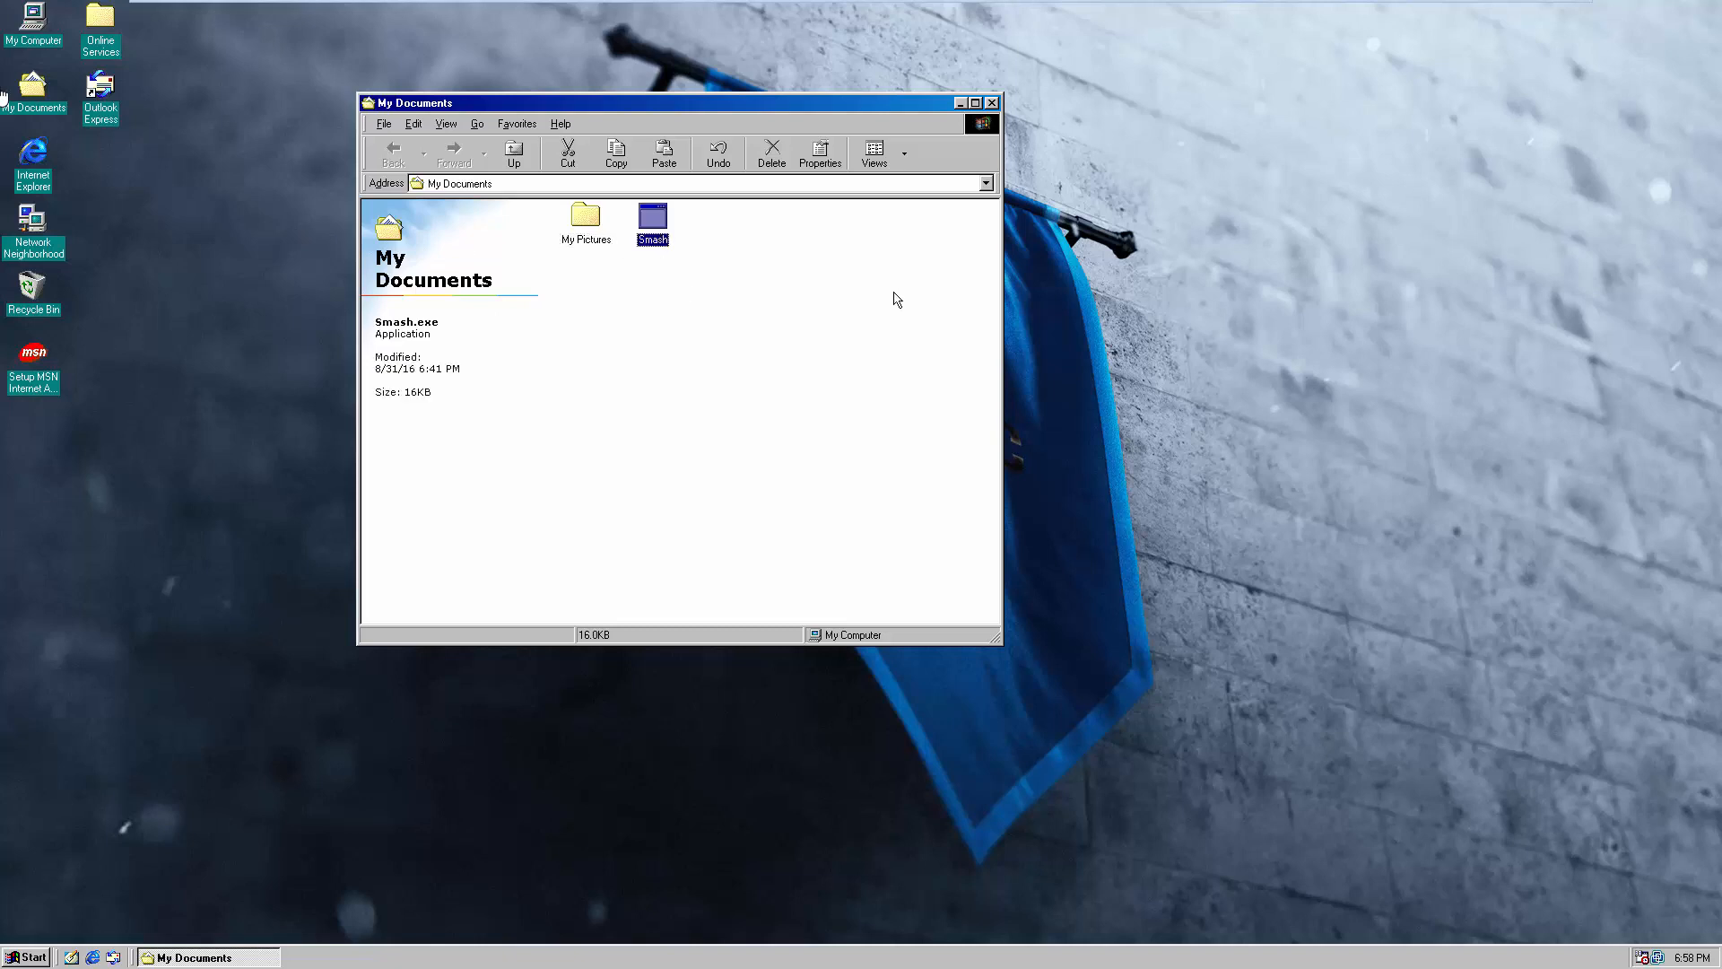
click(992, 102)
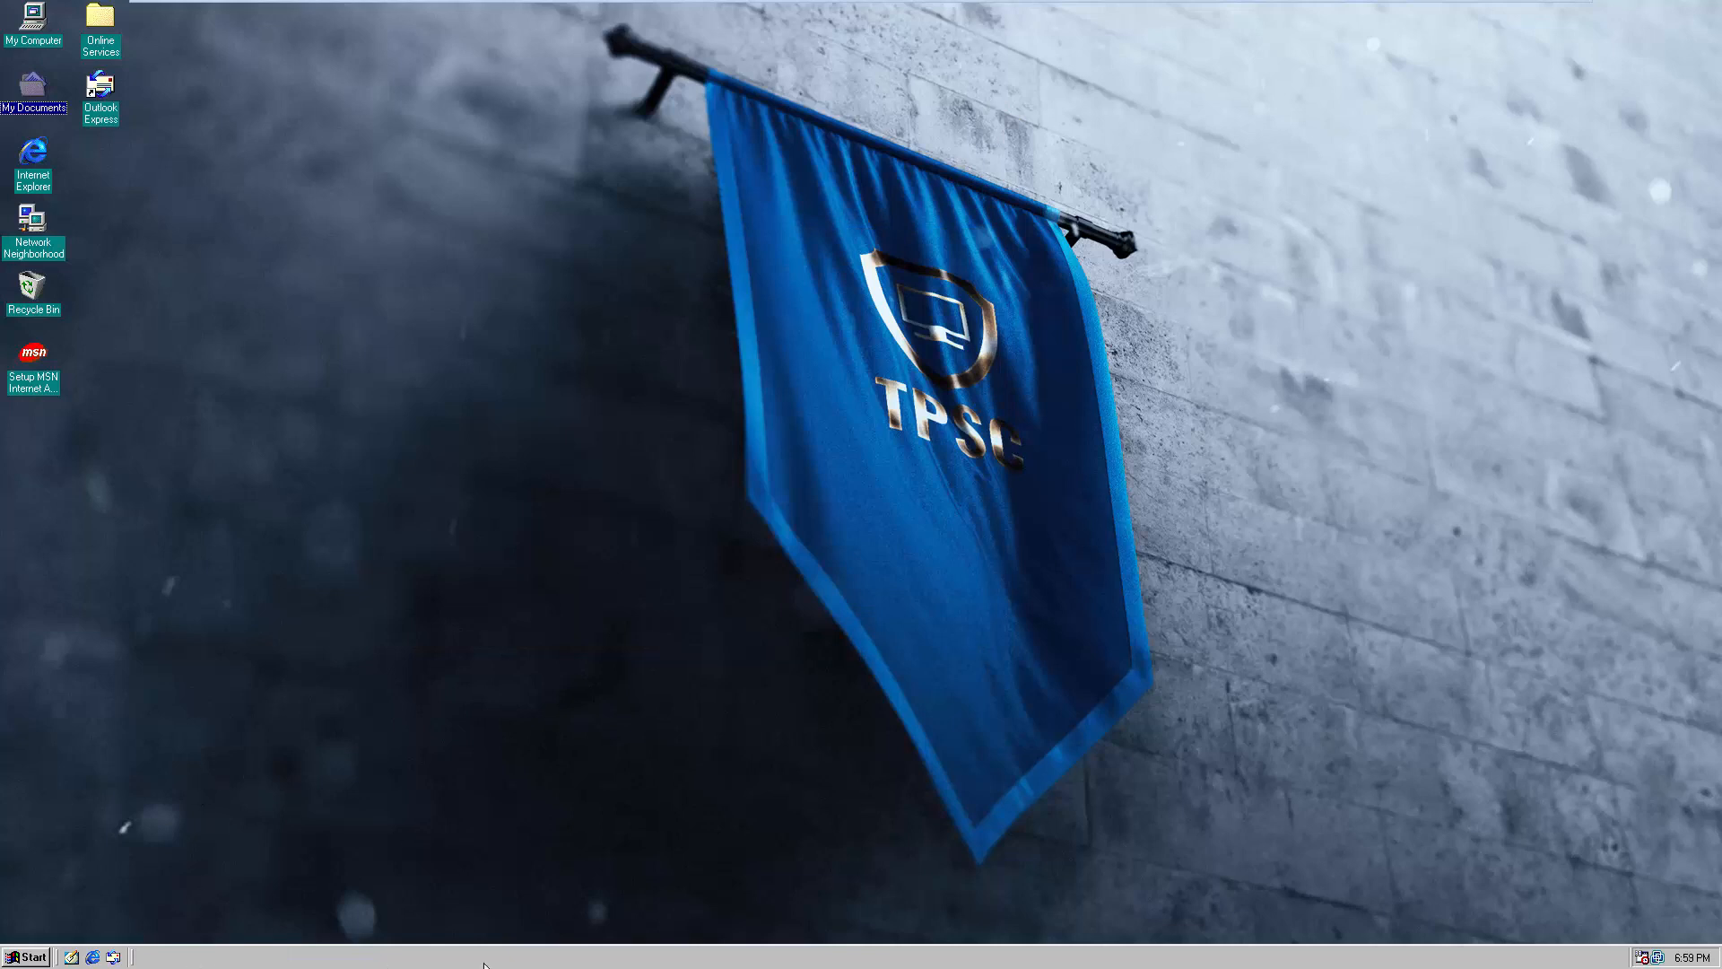
mouse_move(1484, 158)
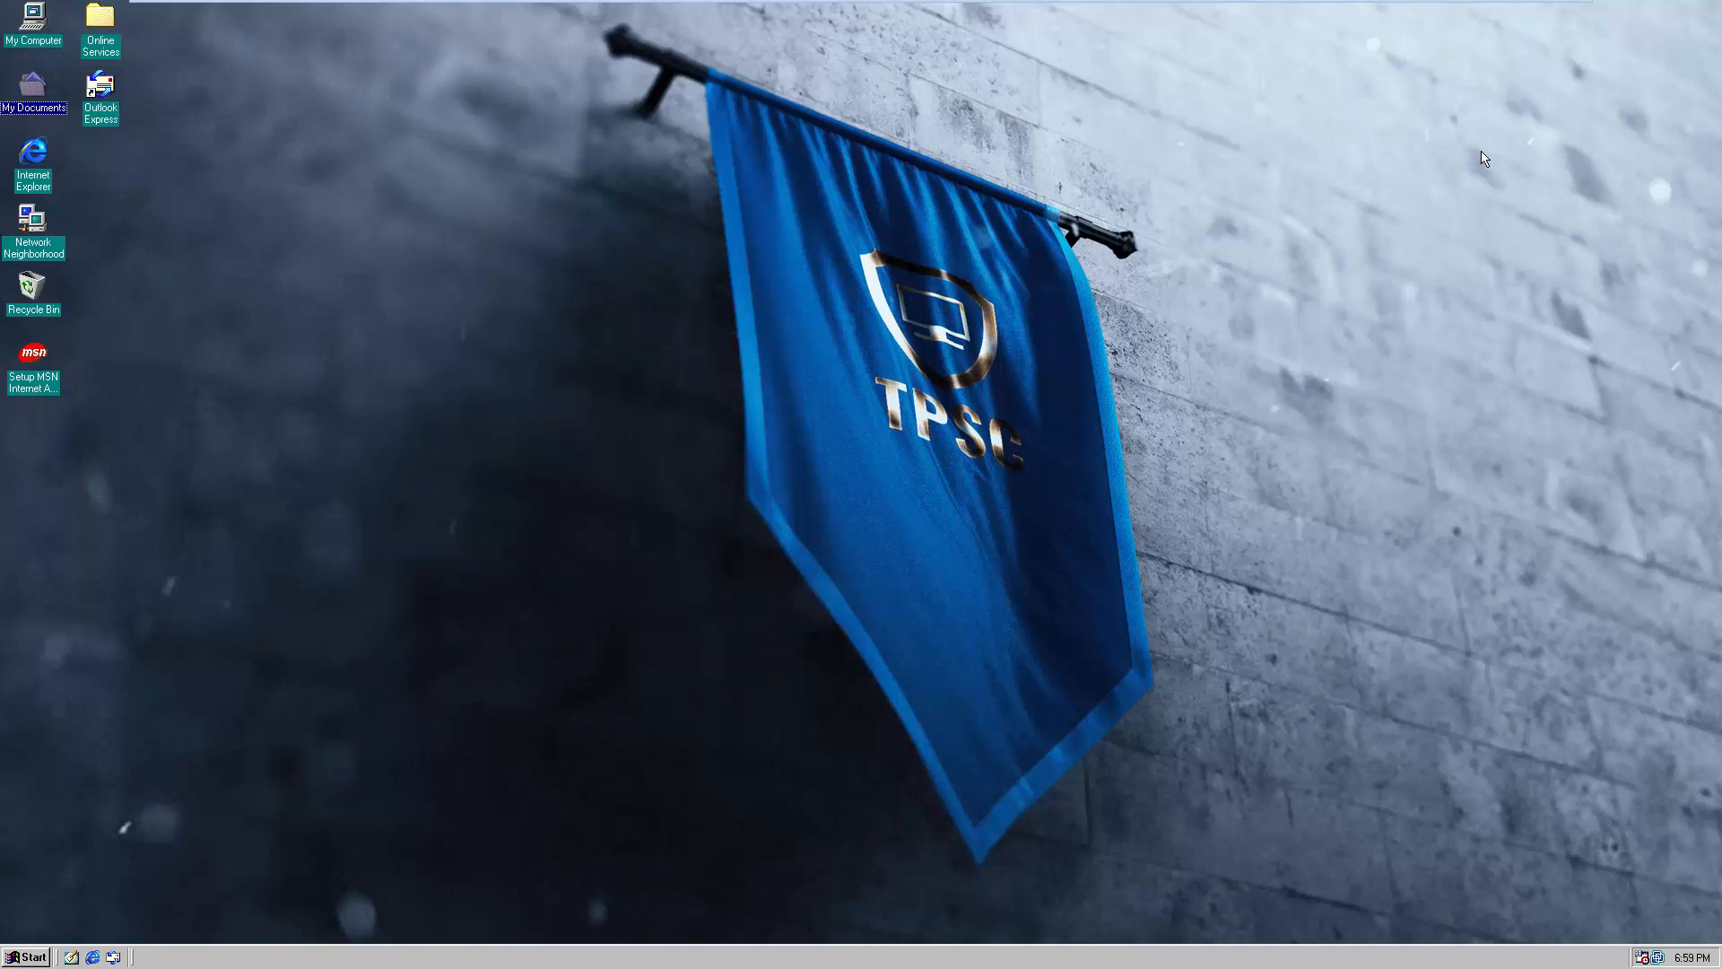
Launch Calculator from Start > Programs > Accessories, work out 1792, and close it.
click(23, 956)
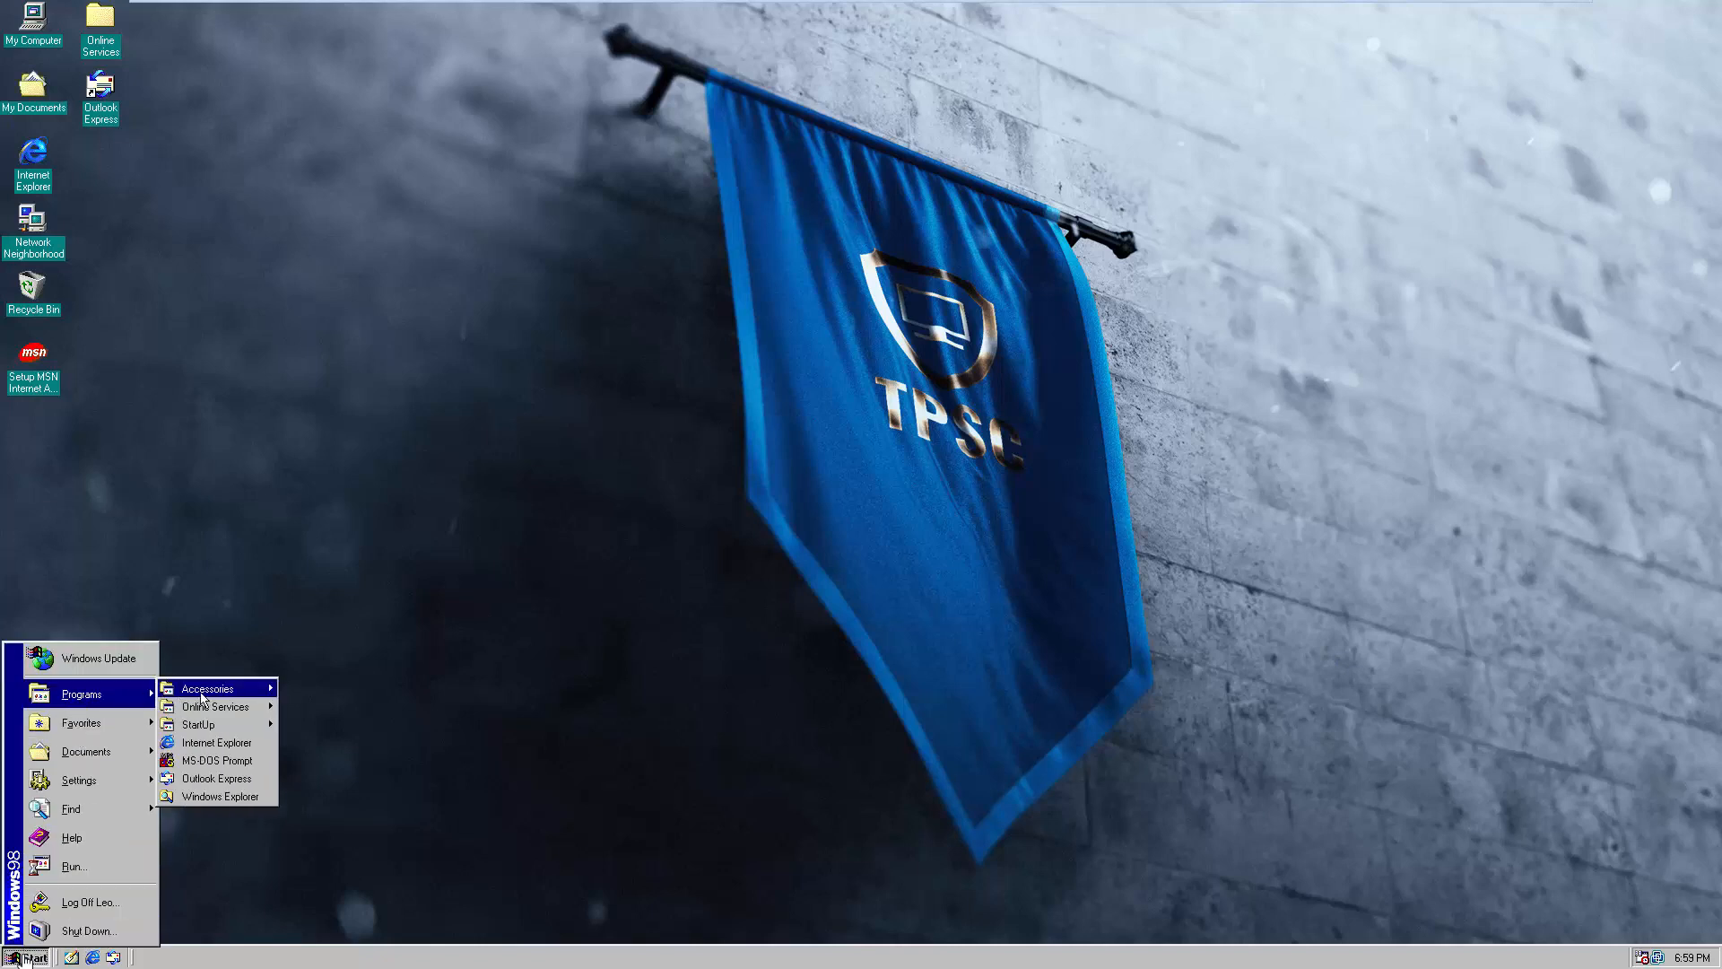
click(207, 689)
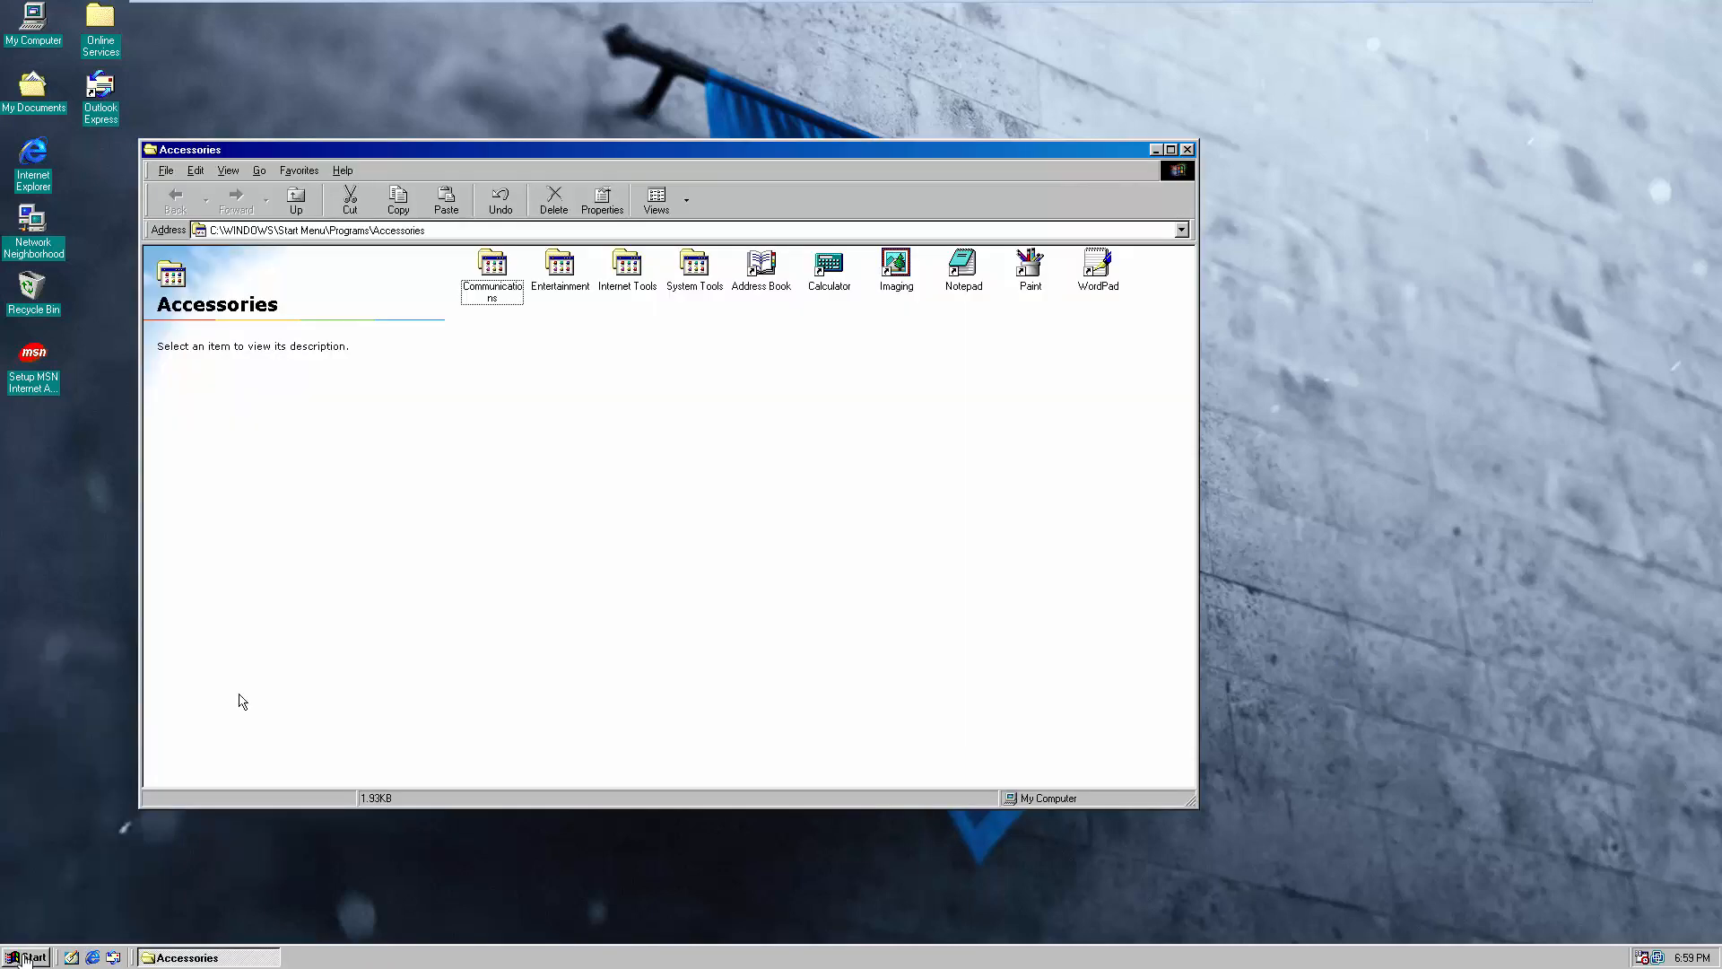
double_click(829, 263)
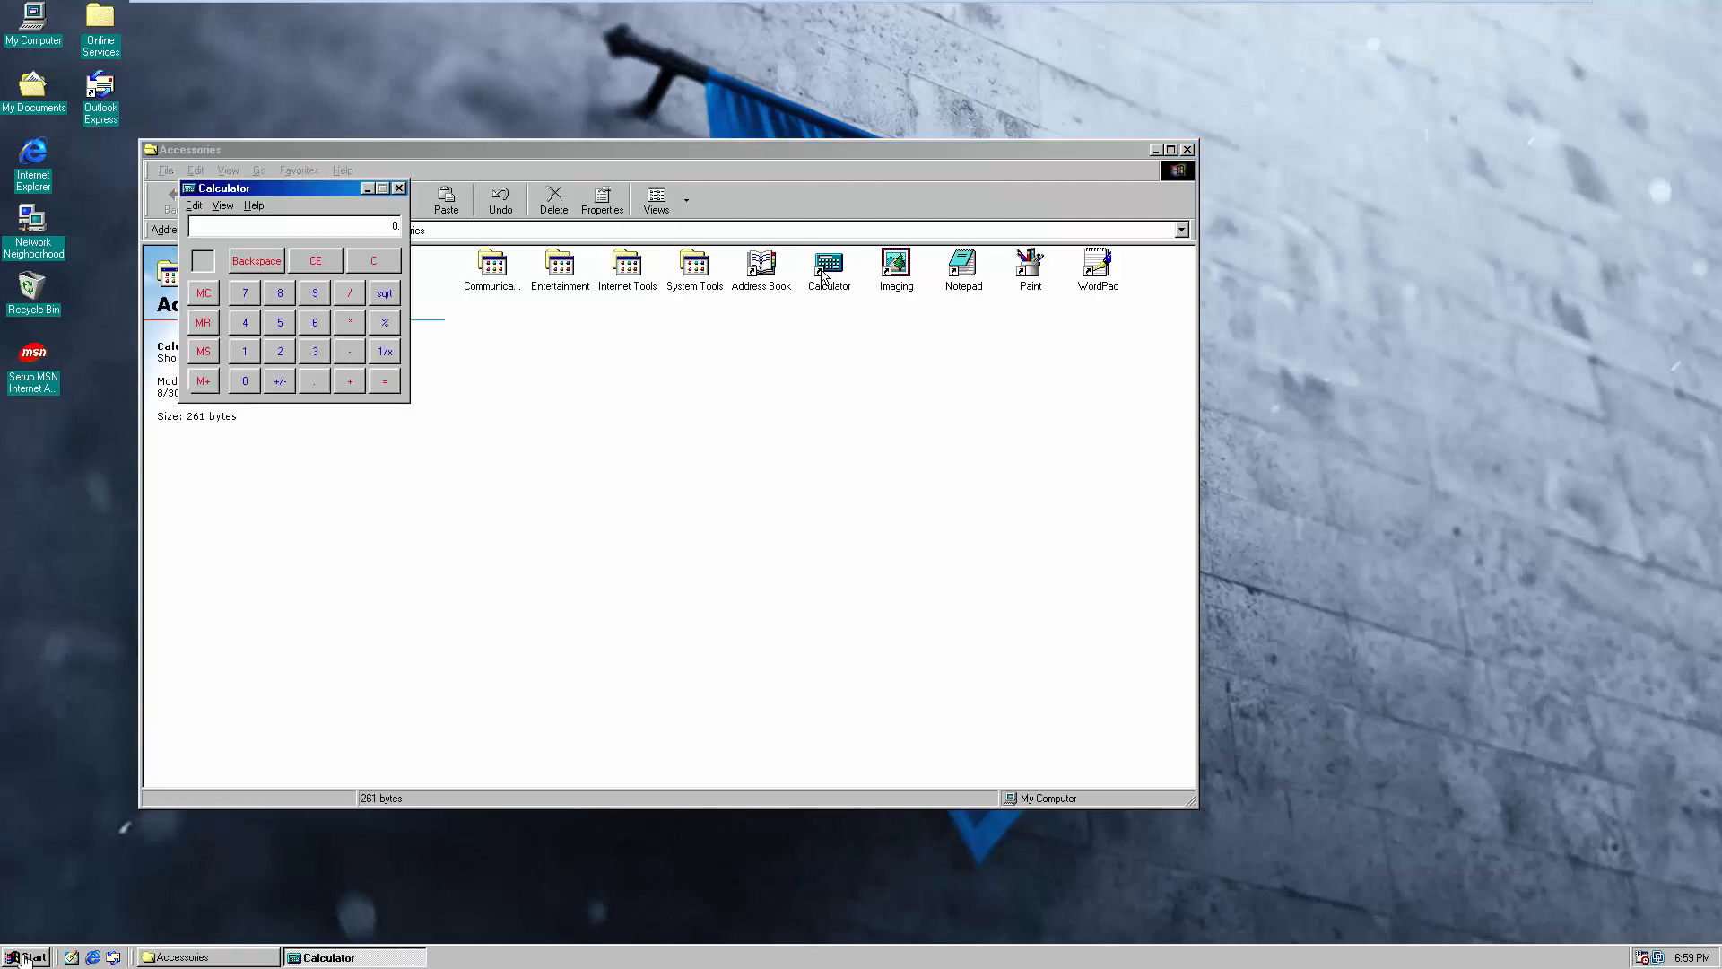
click(280, 321)
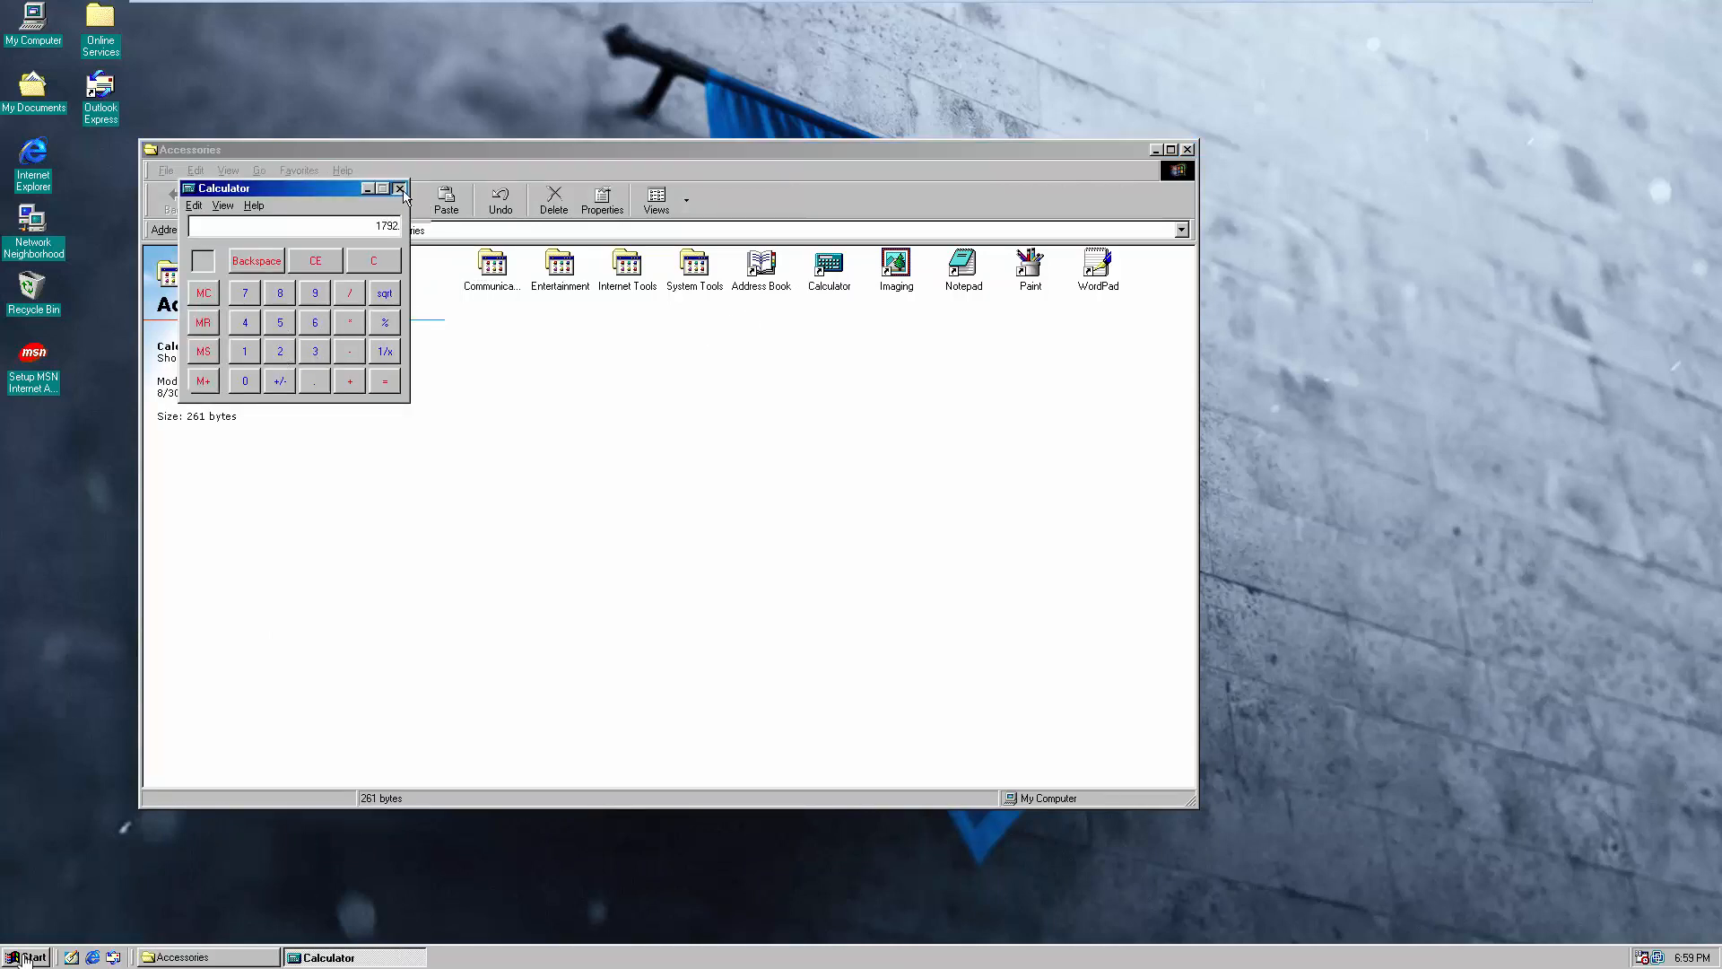
click(400, 188)
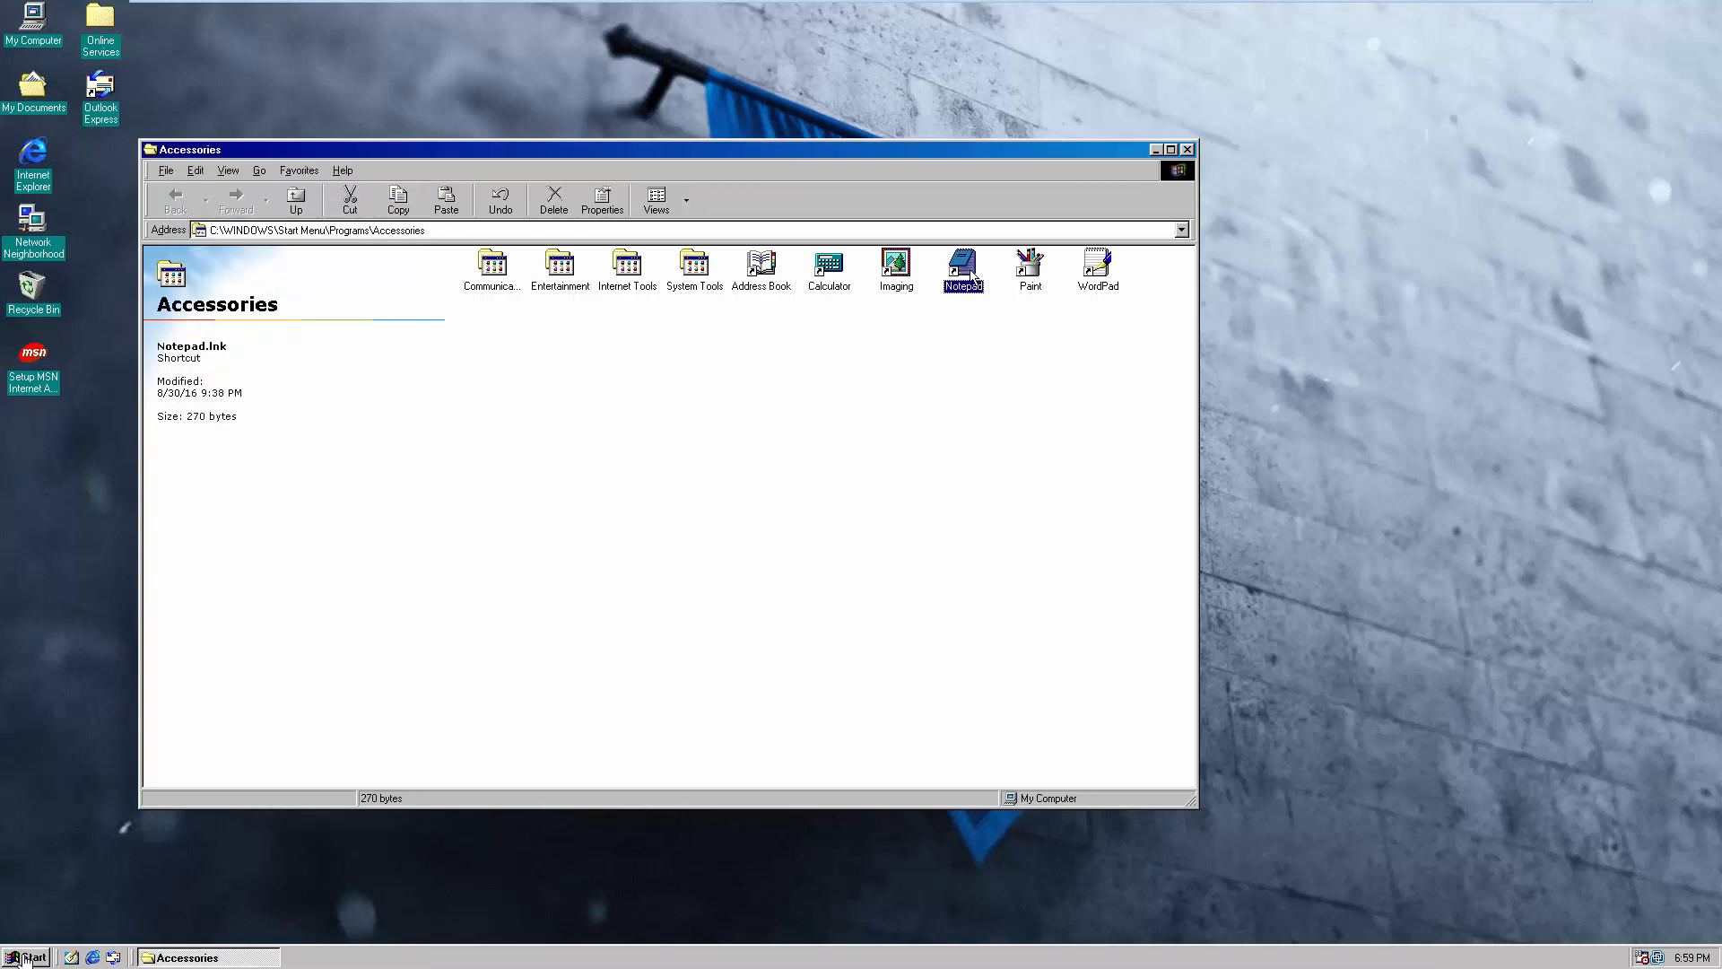
Write 'Smash is a good friend' in a new Notepad note and close without saving.
double_click(962, 264)
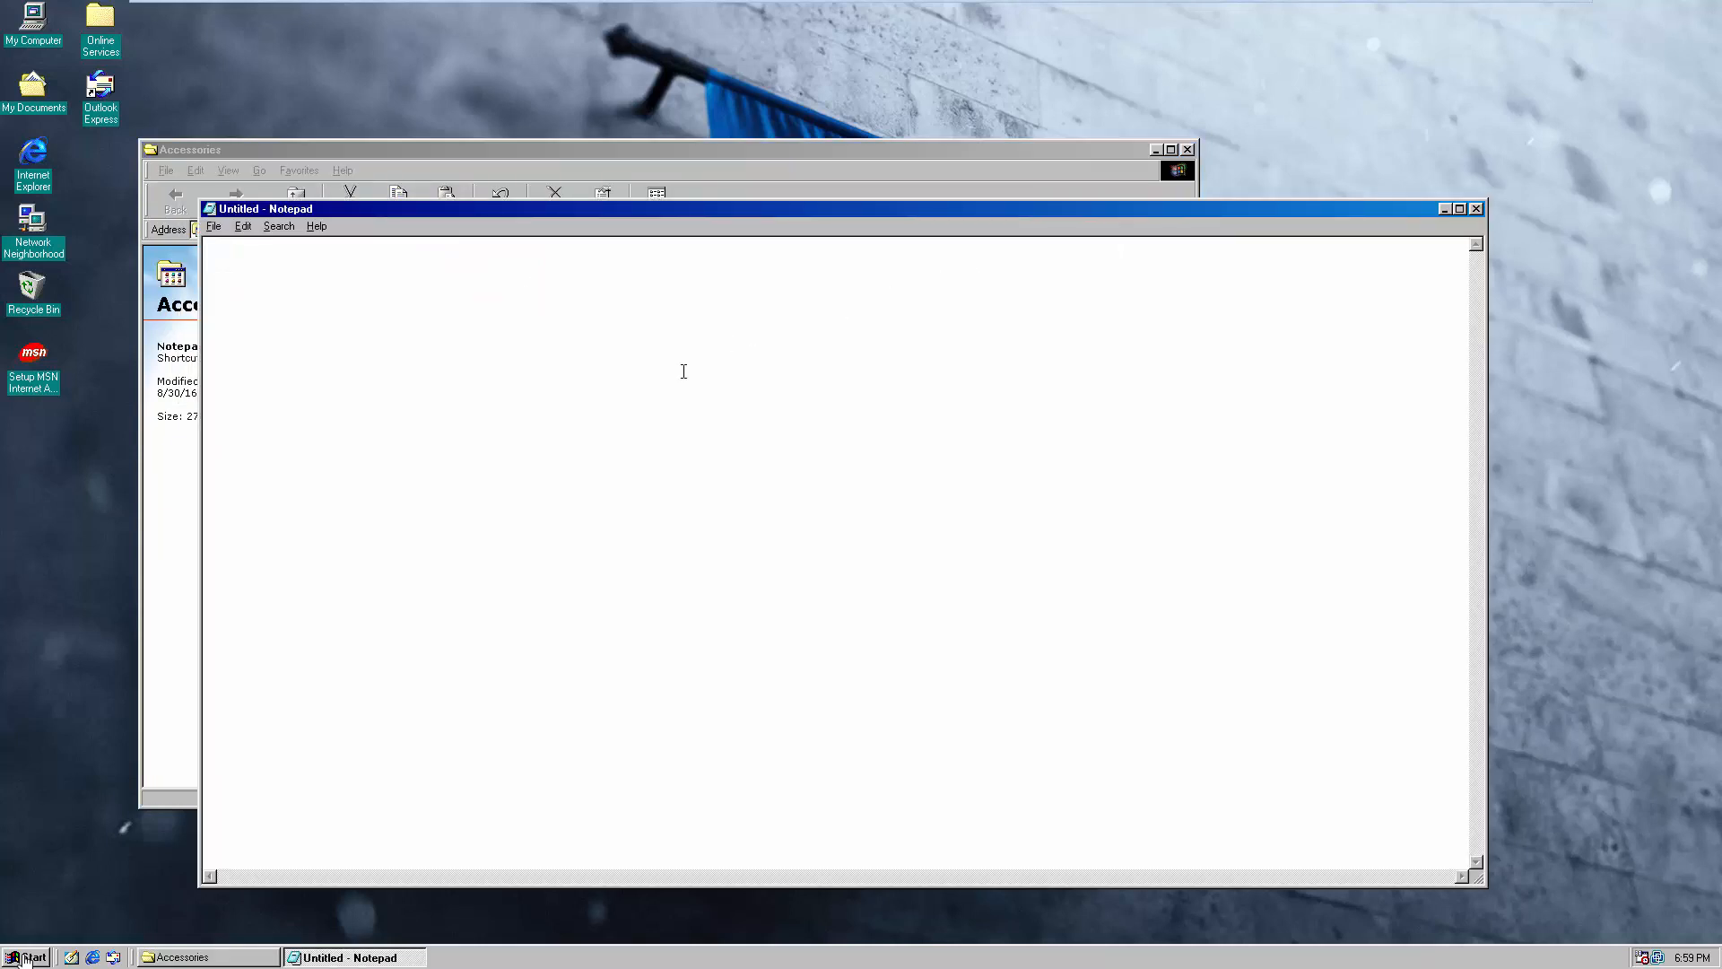
text(Sm)
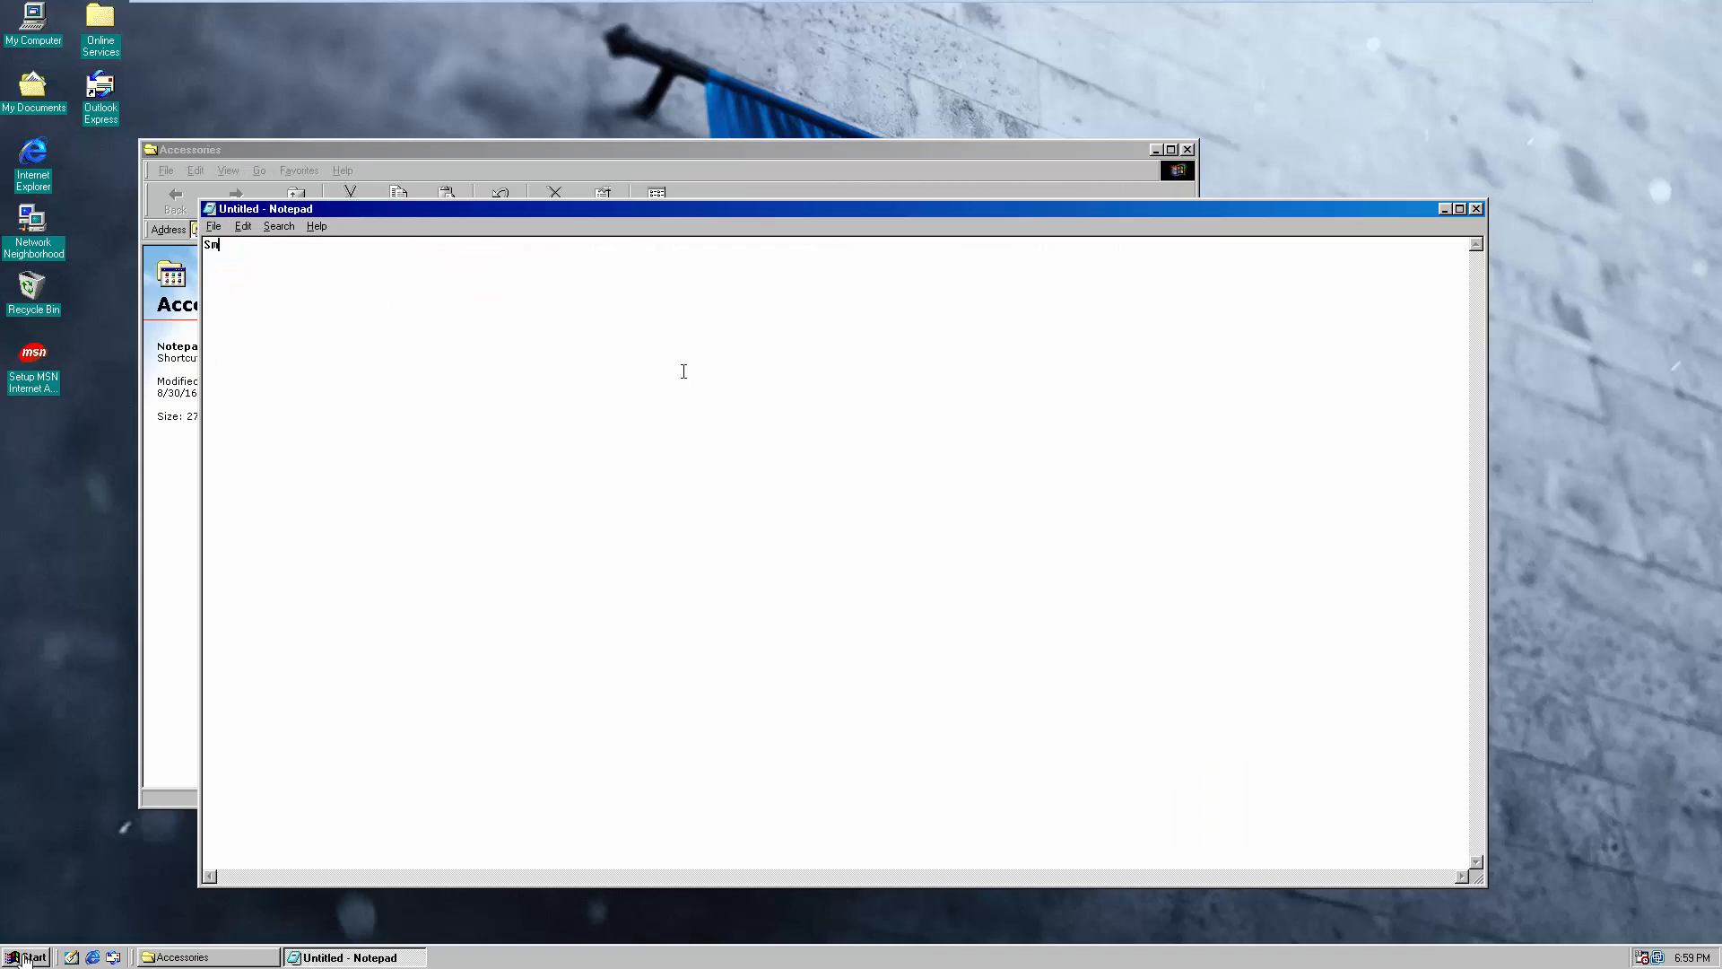
text(ash is)
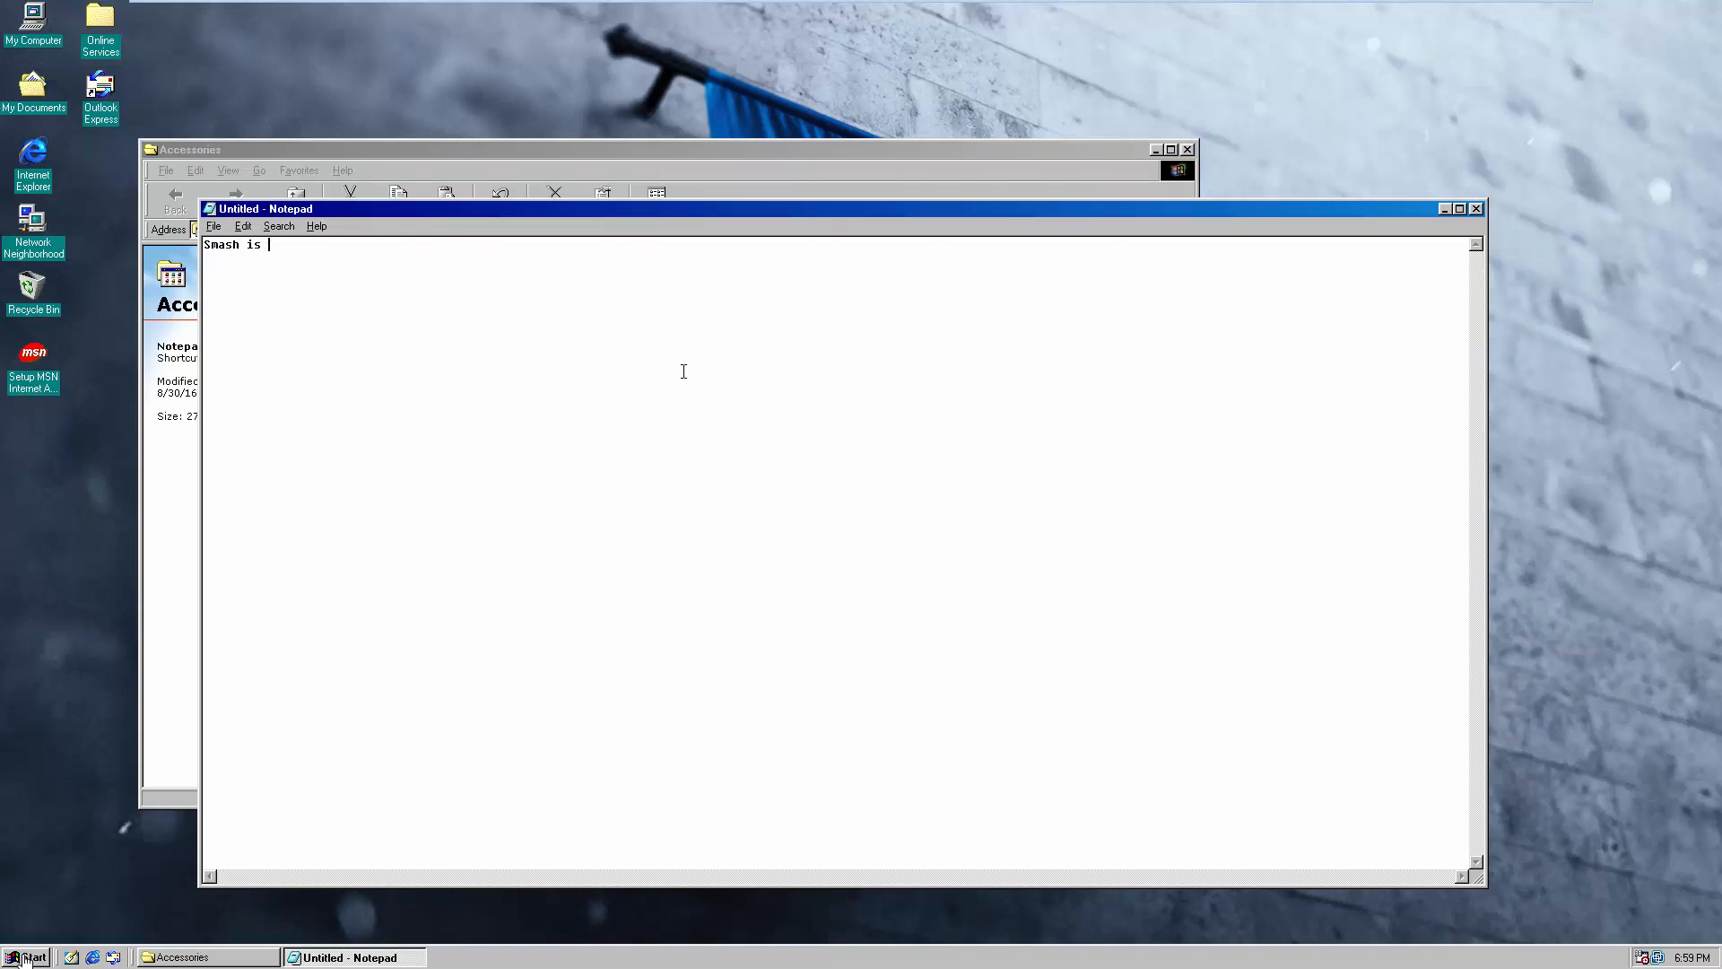
text(a good friend)
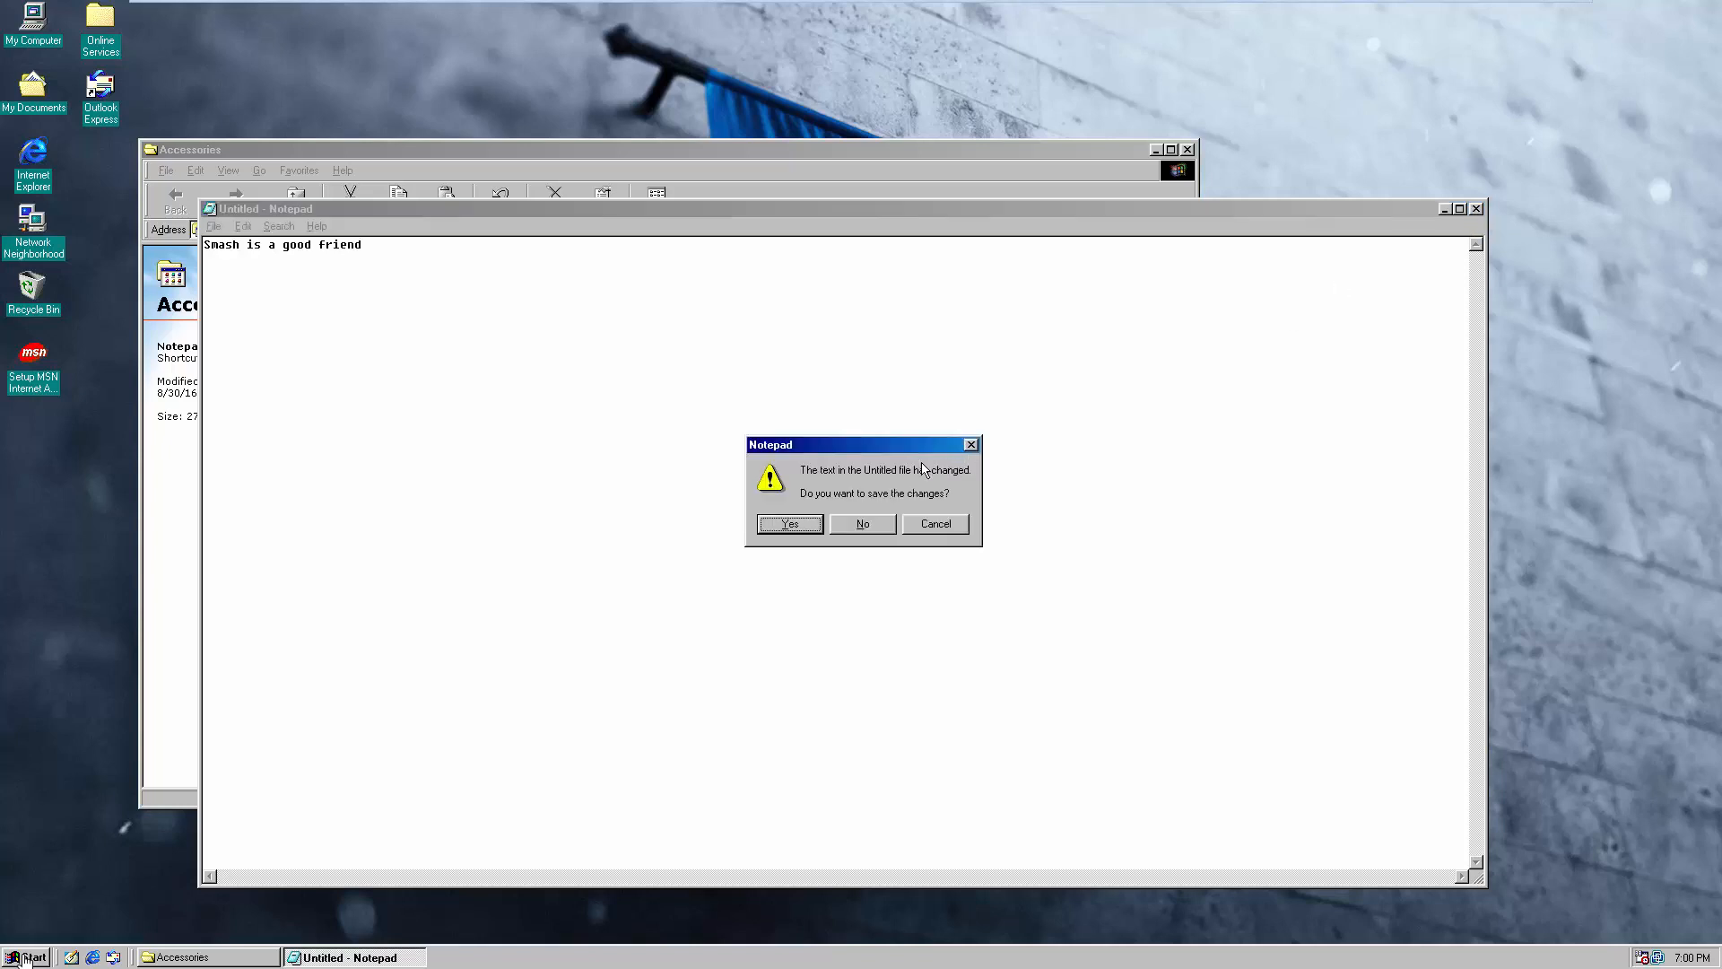
click(790, 524)
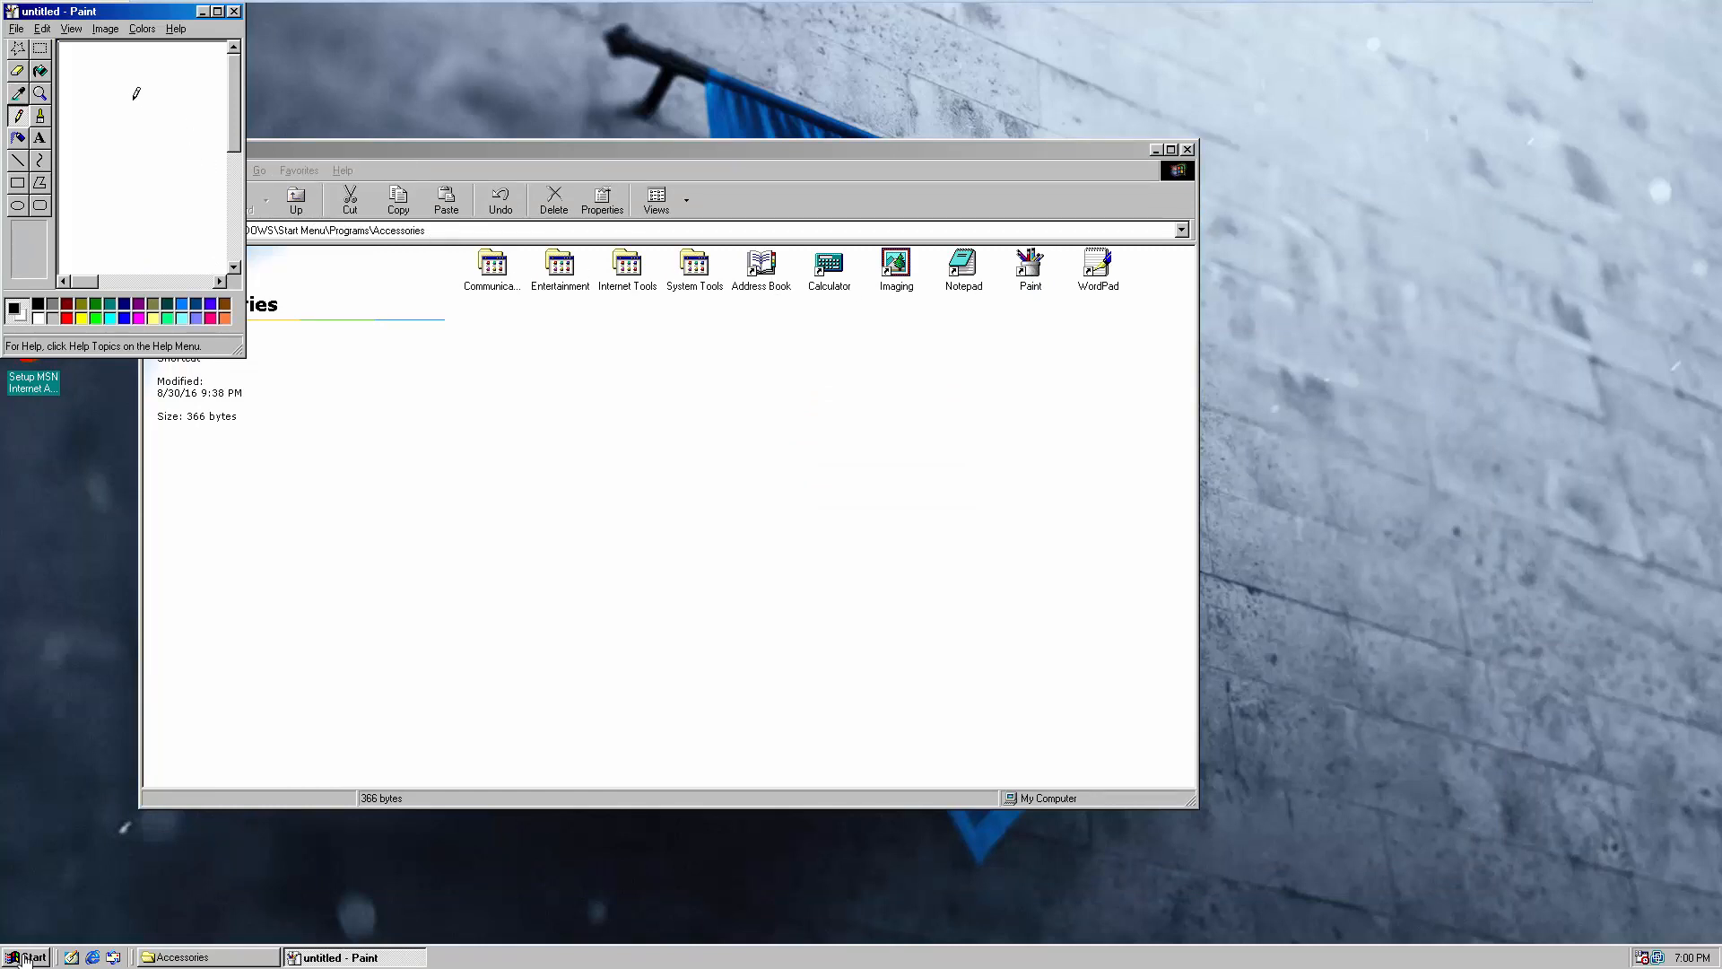
Draw a pencil stroke on the blank Paint canvas and close Paint without saving.
drag(146, 86, 126, 203)
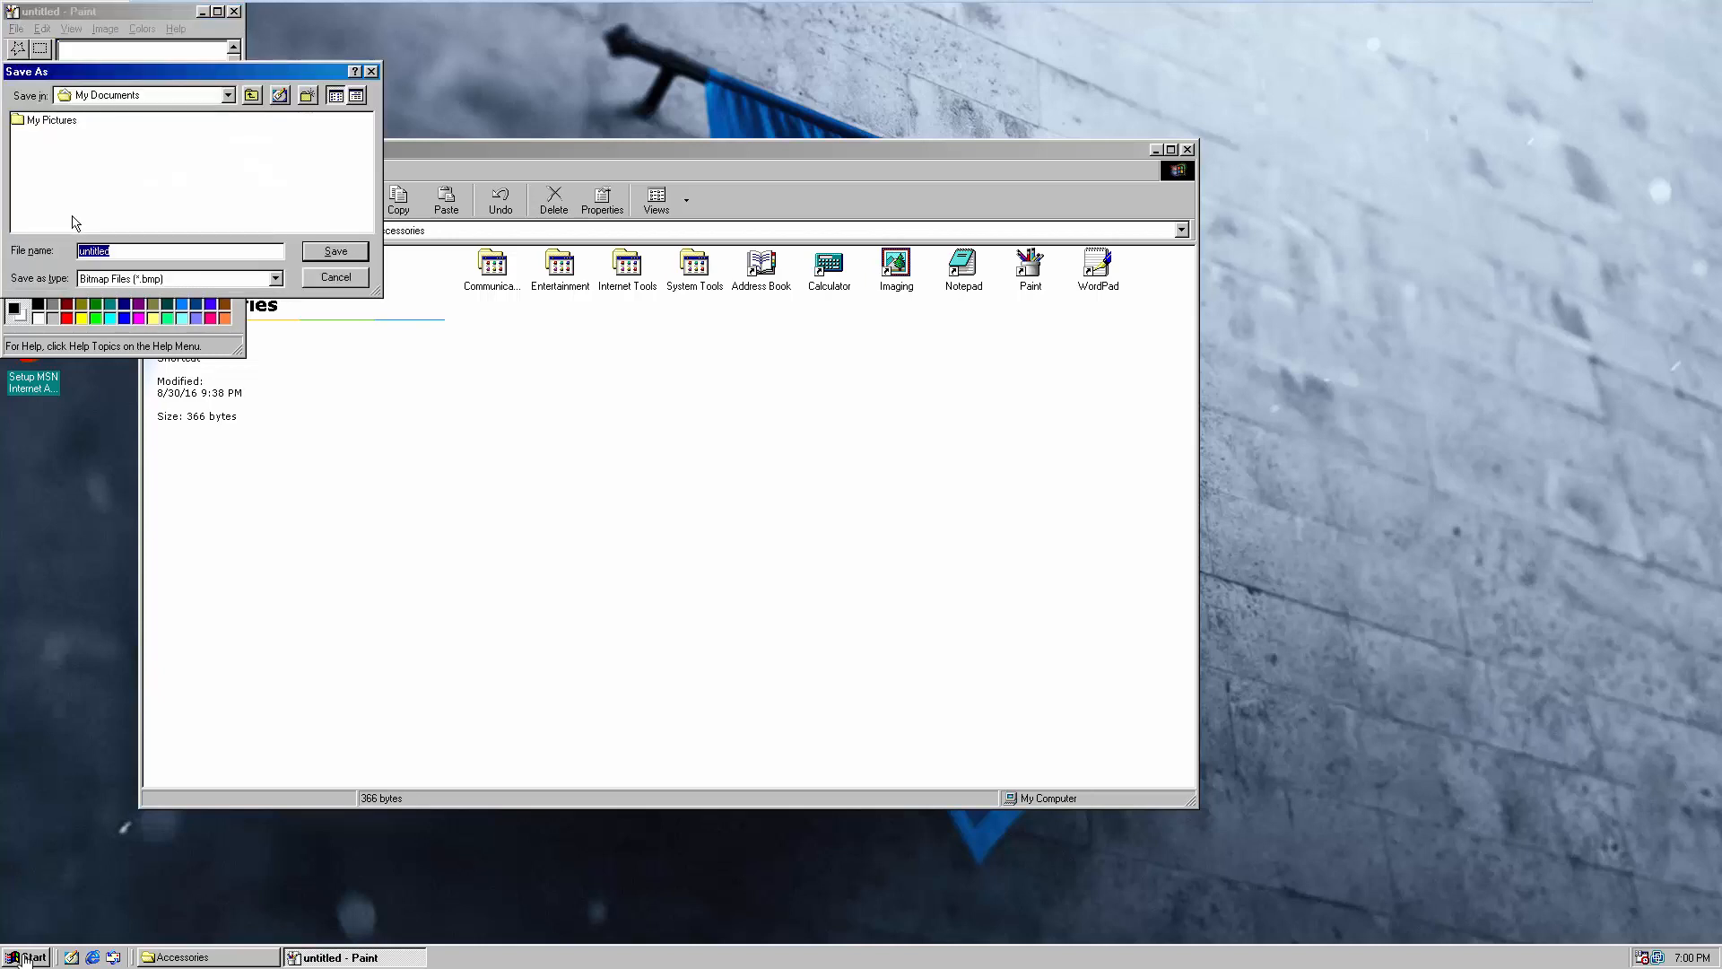
click(336, 276)
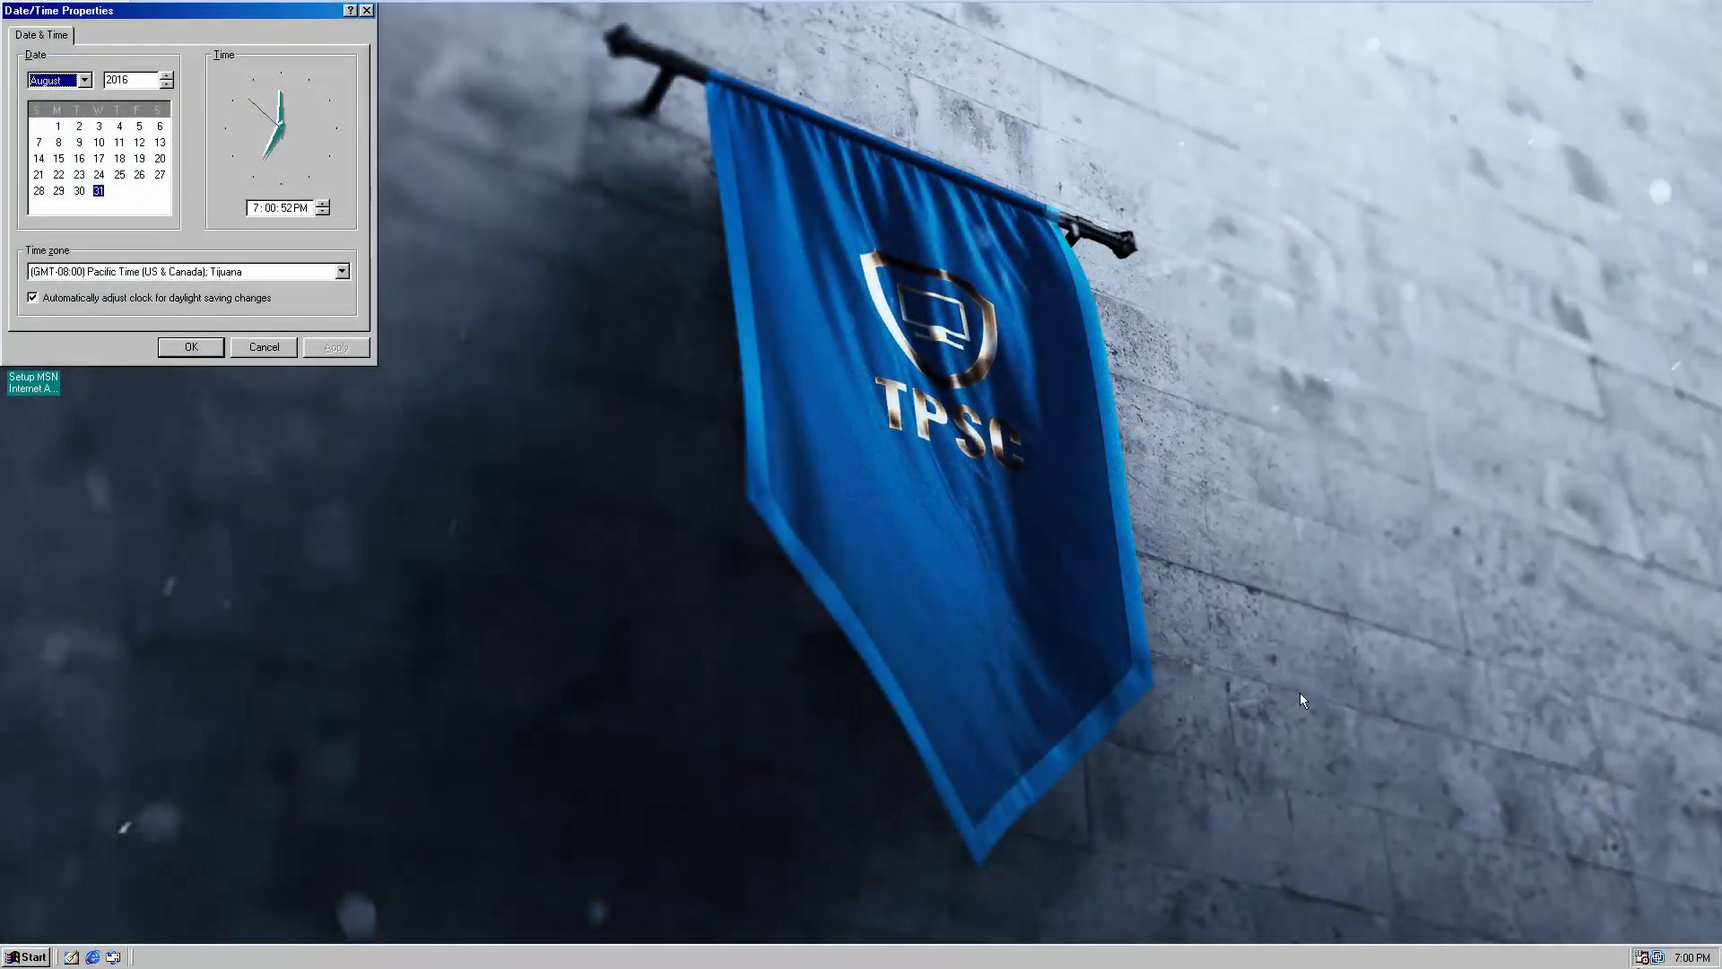
Review the Date & Time tab and cancel the Date/Time Properties dialog.
click(84, 79)
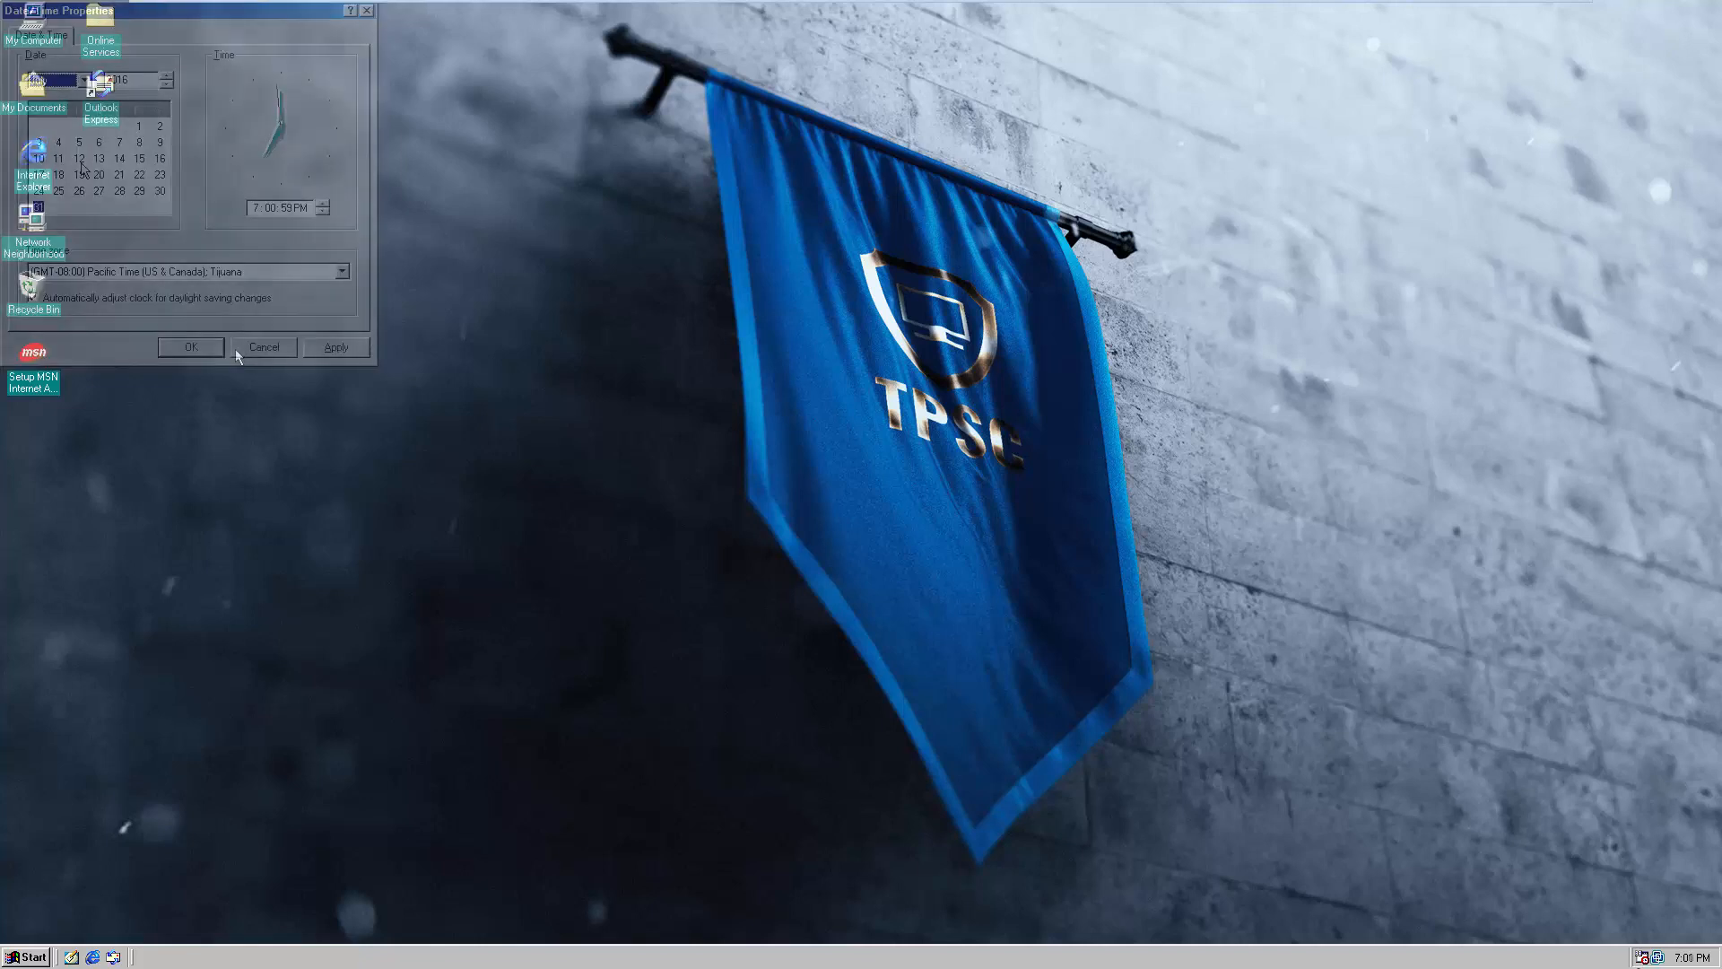
click(188, 346)
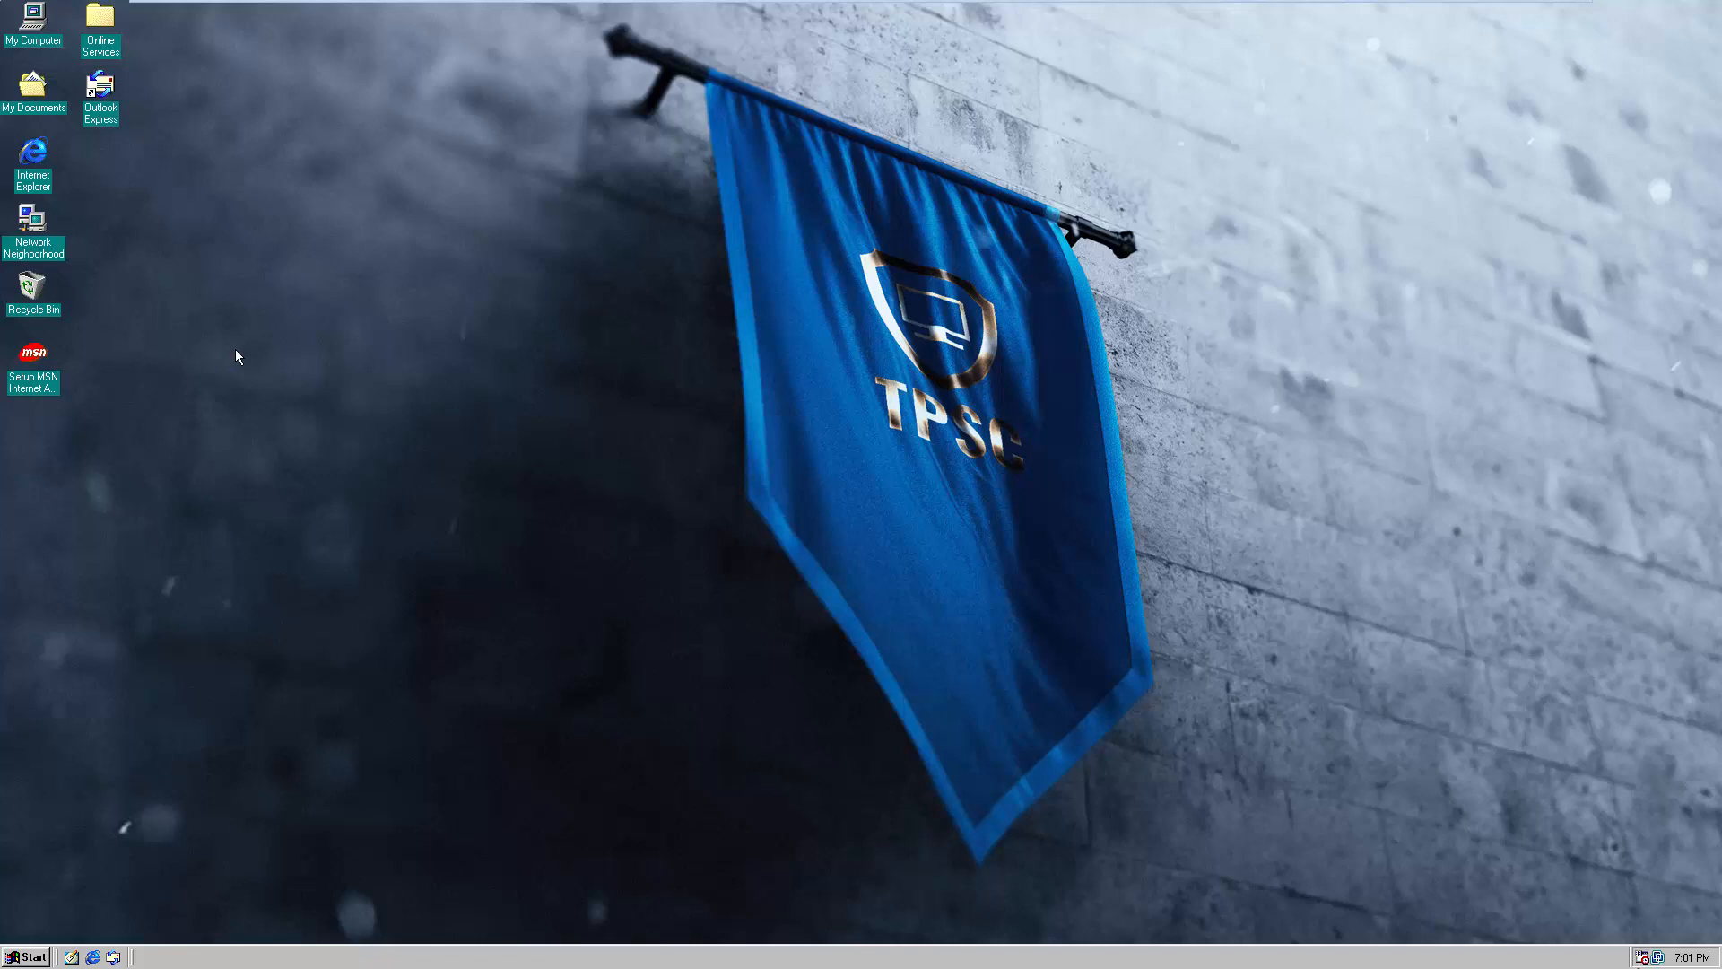
Choose Restart in the Shut Down Windows dialog from the Start menu.
click(27, 956)
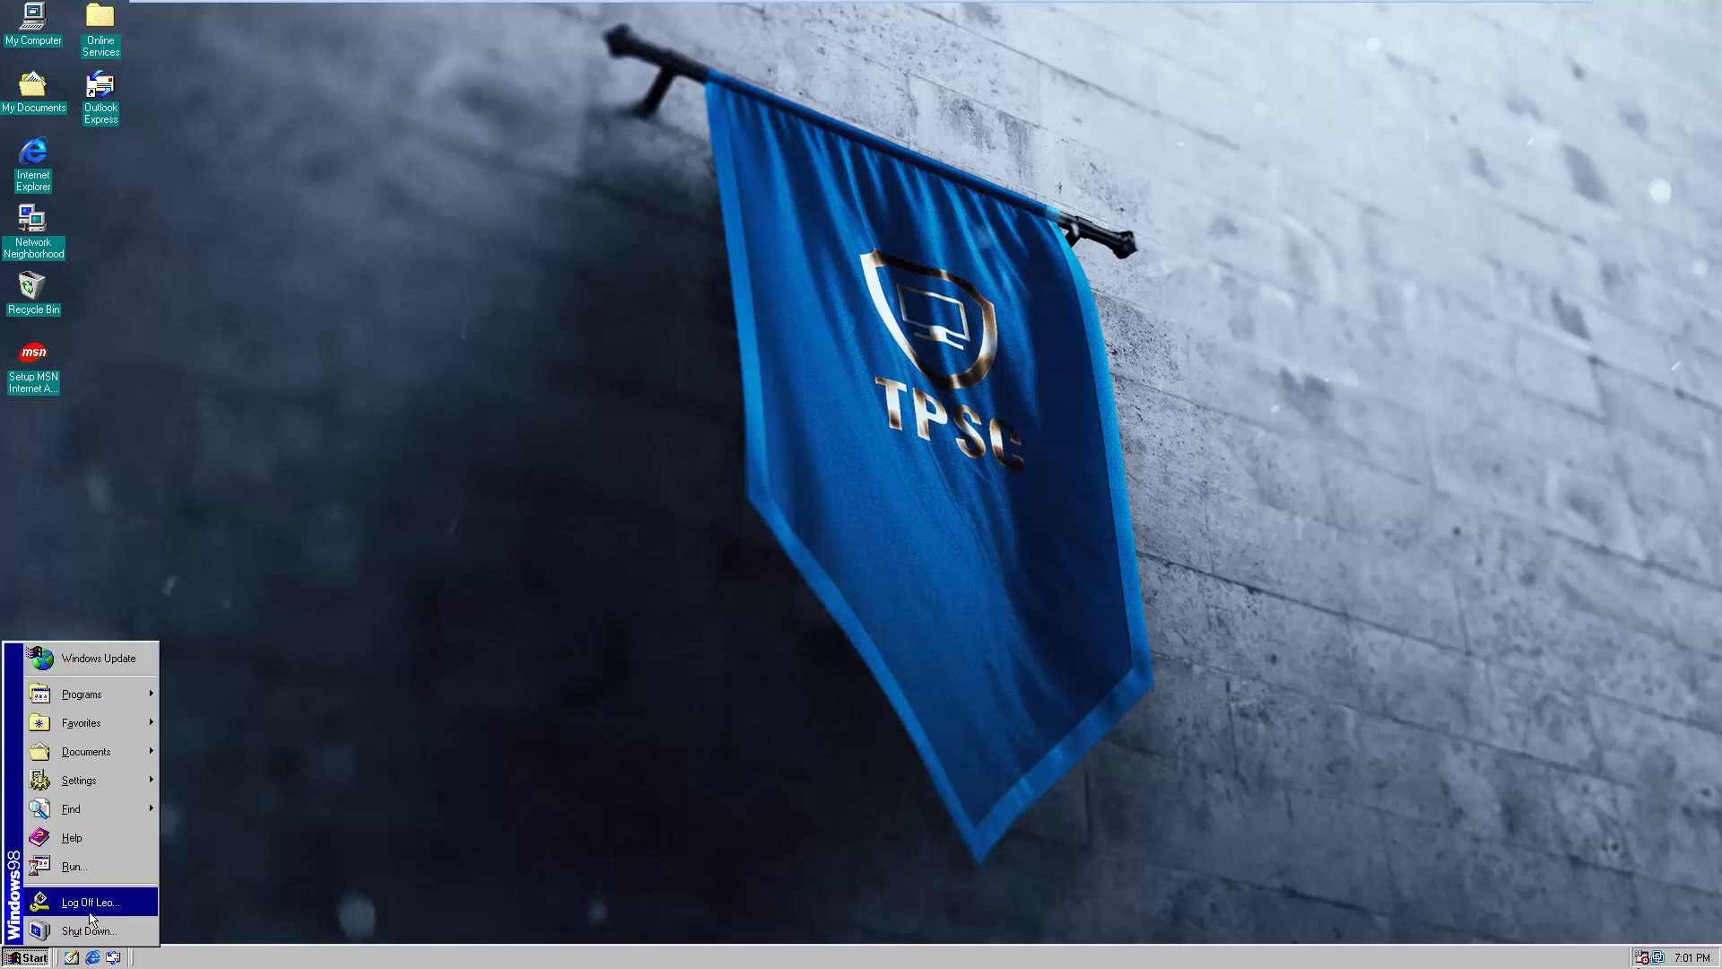
click(86, 931)
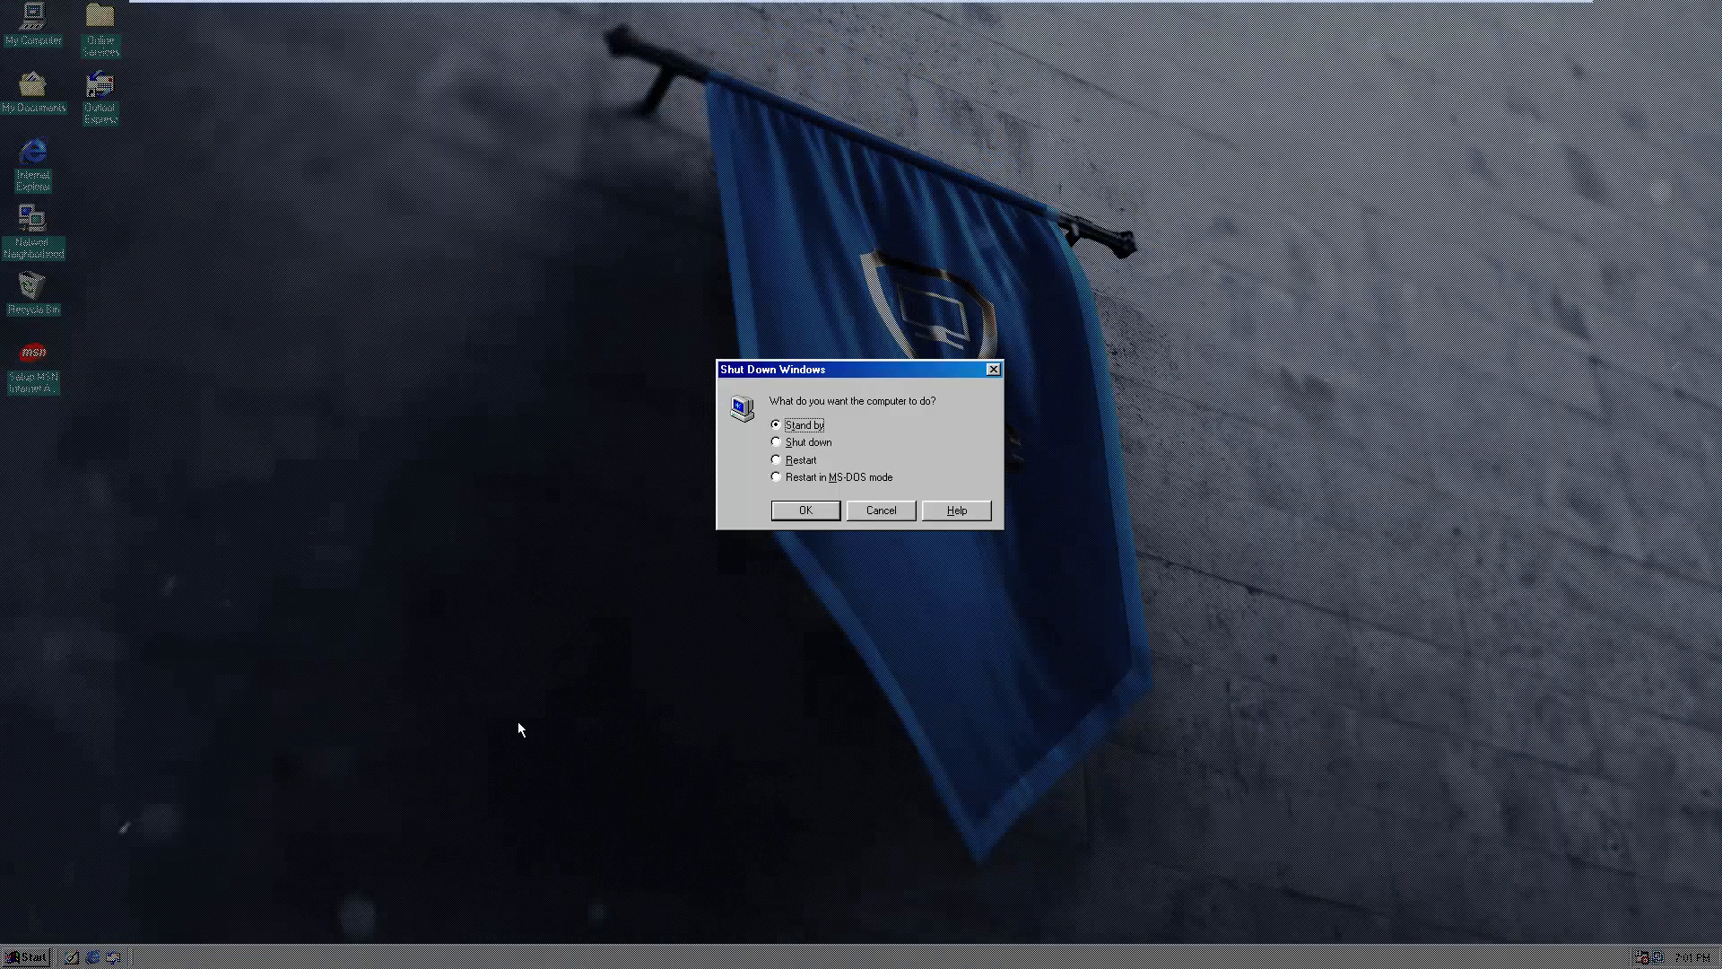
click(779, 459)
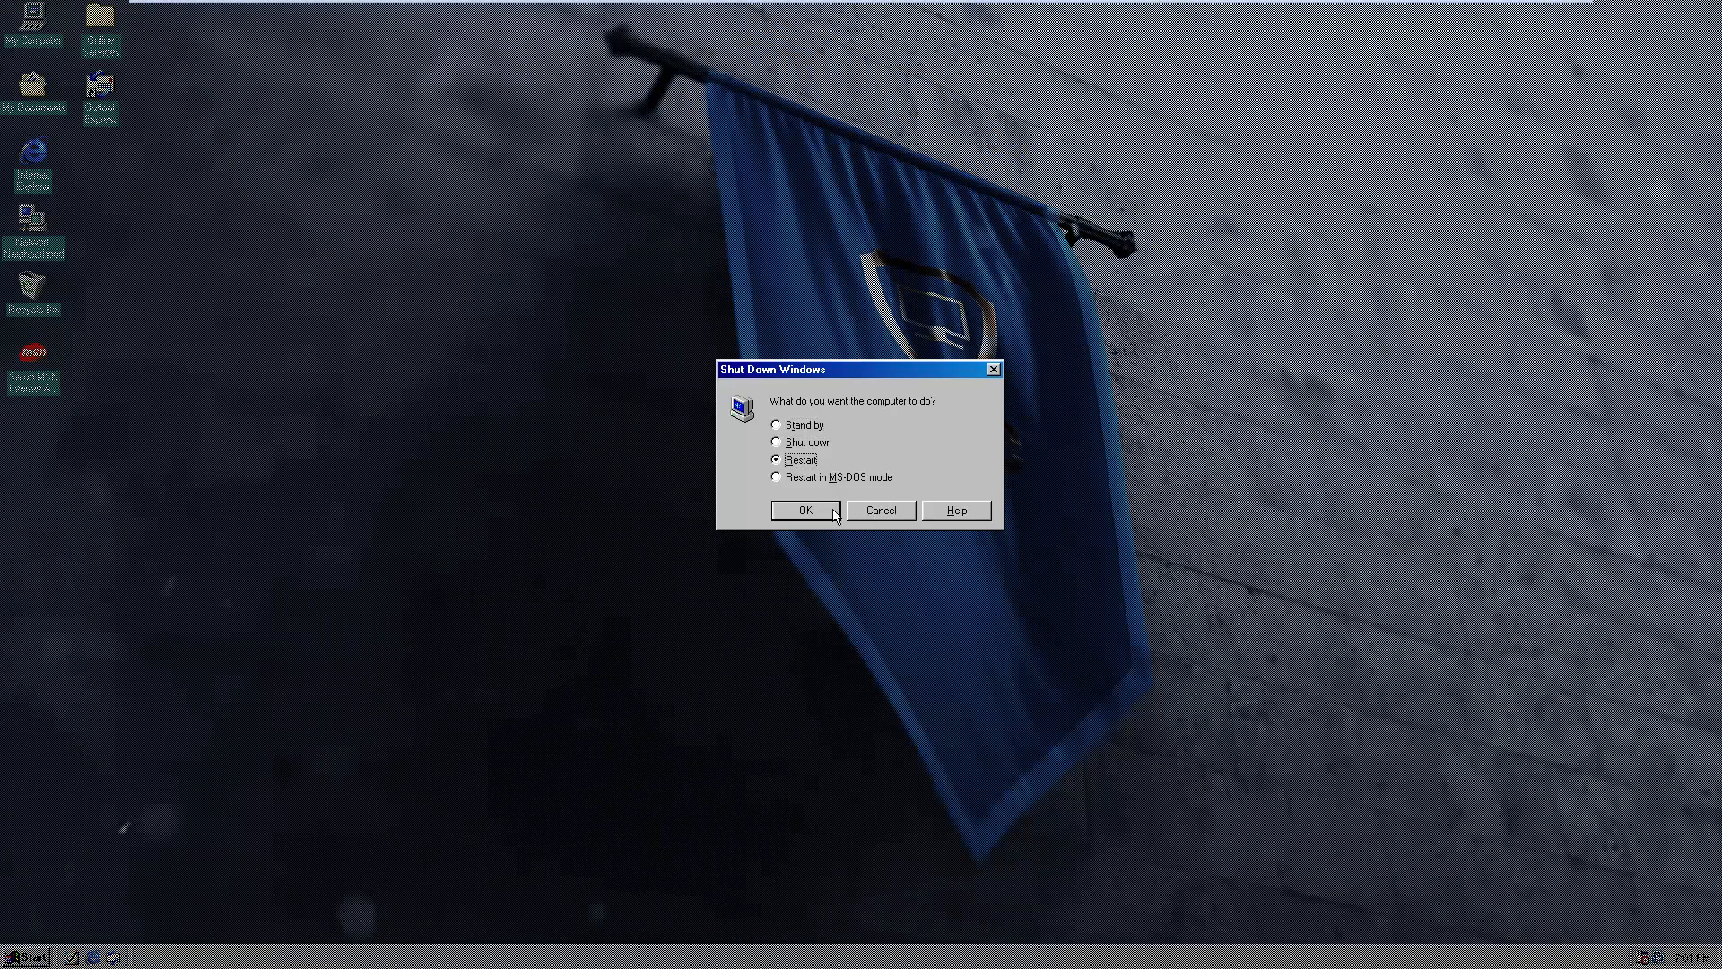
click(806, 510)
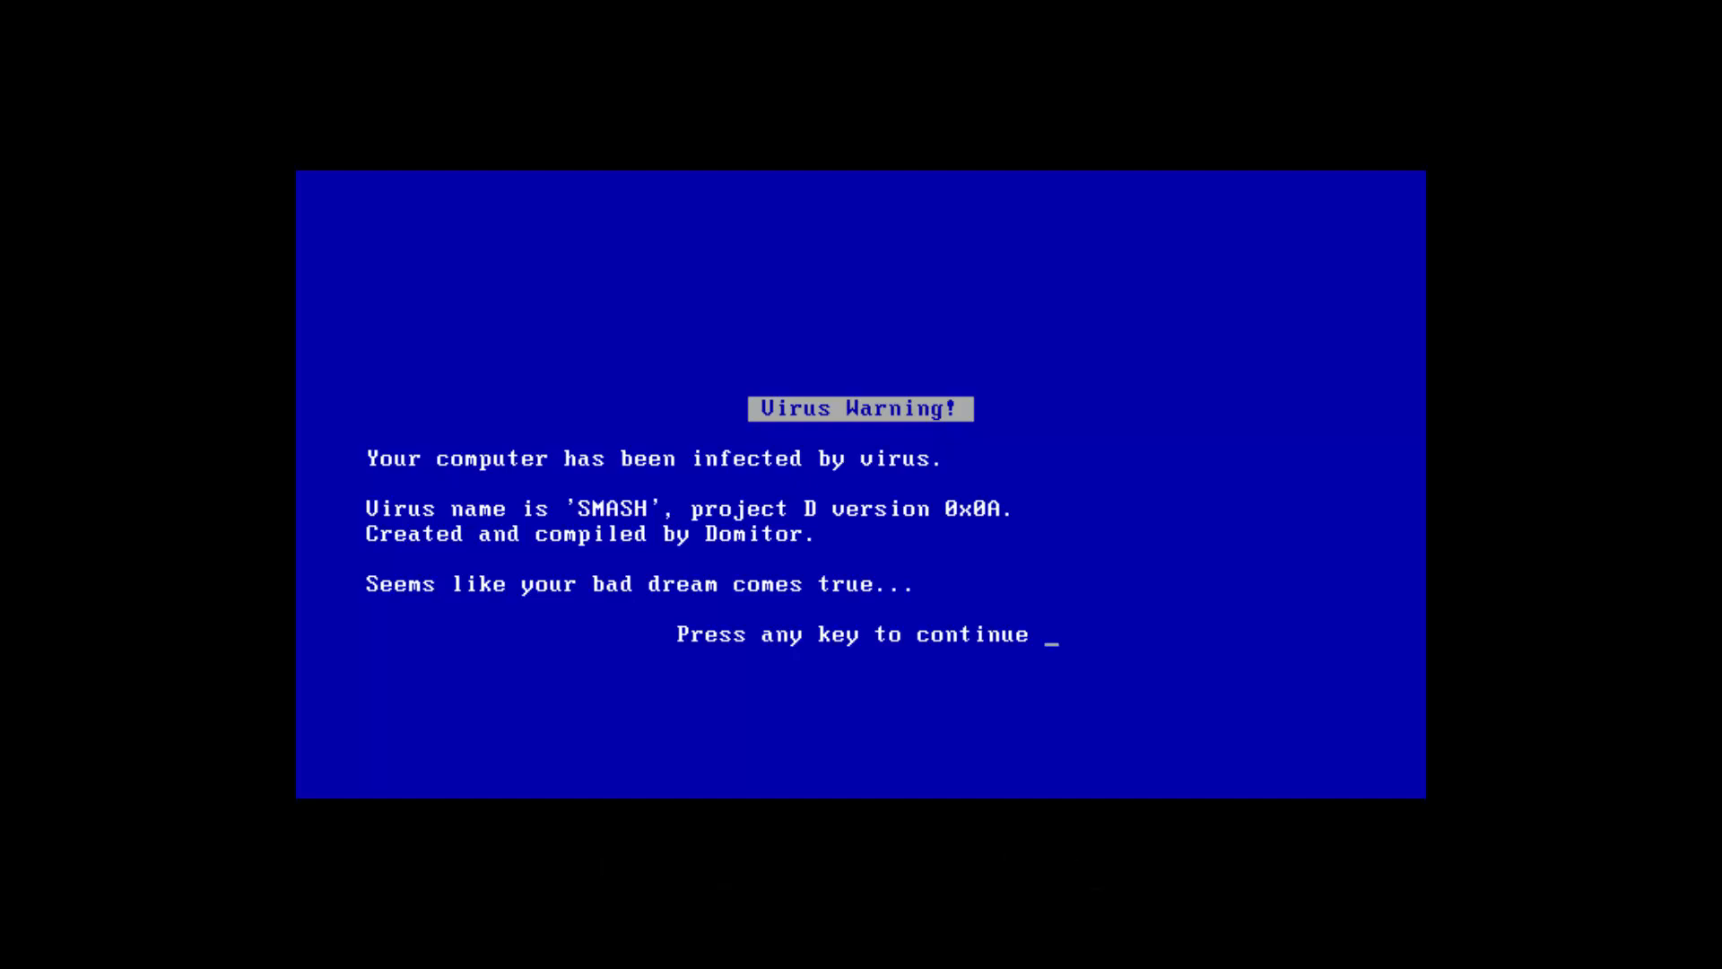
Continue past the Virus Warning screen so ScanDisk starts checking drive C.
key(space)
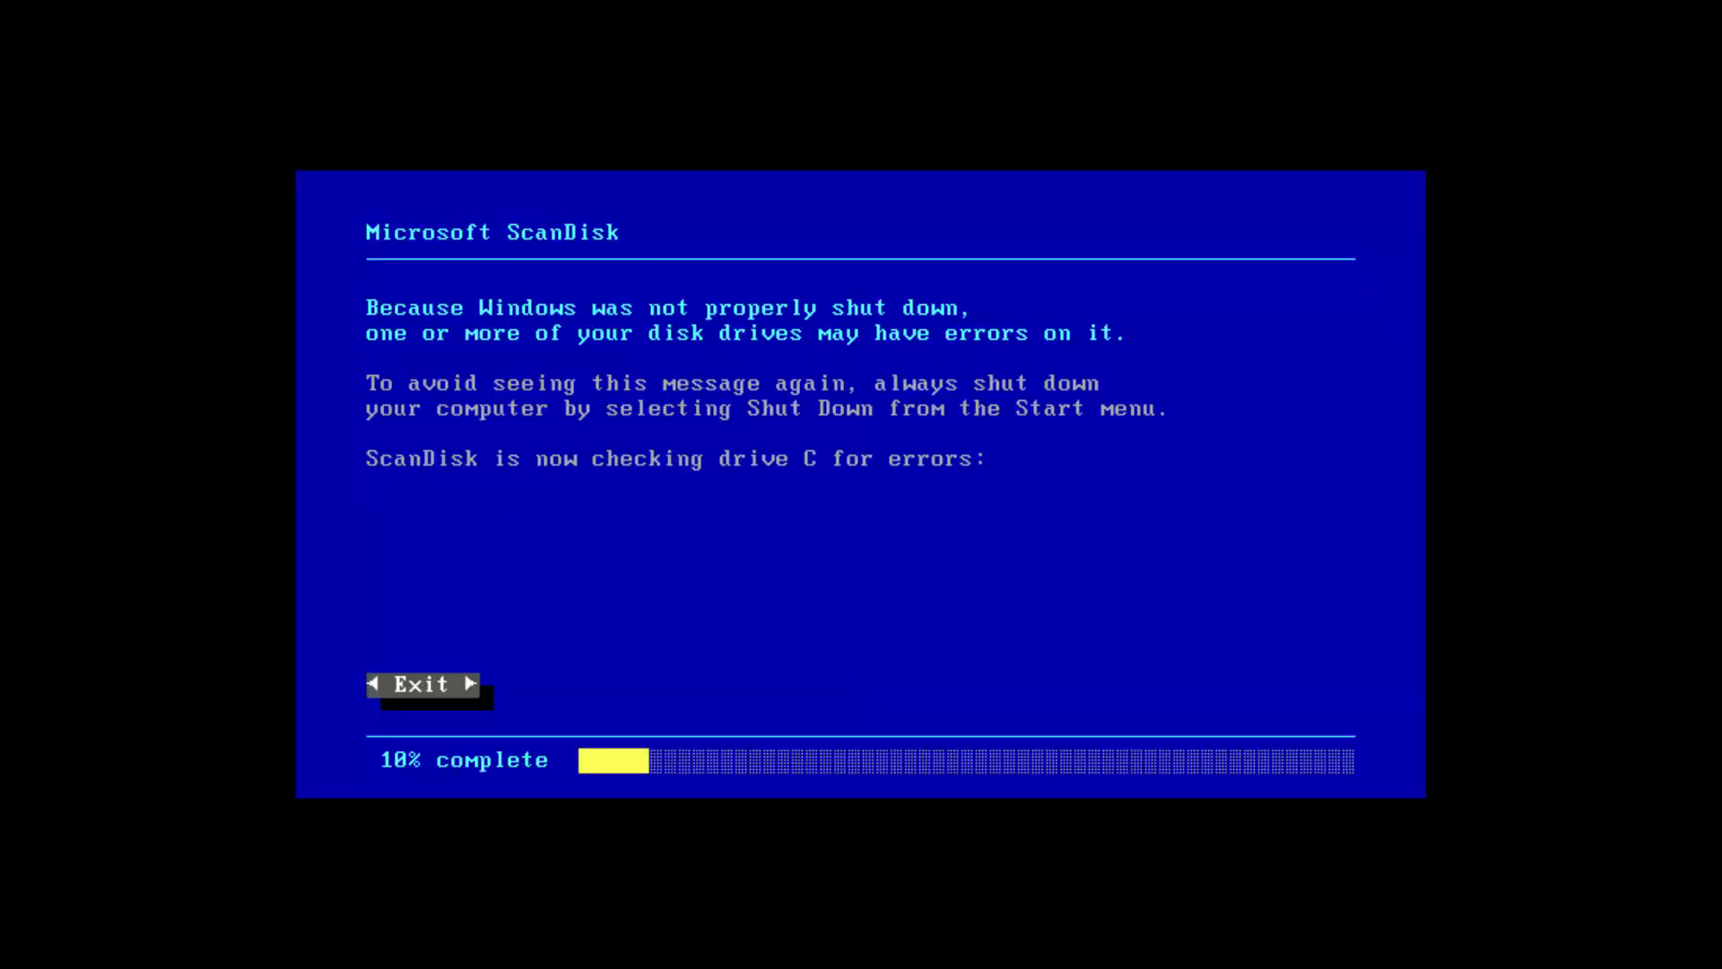